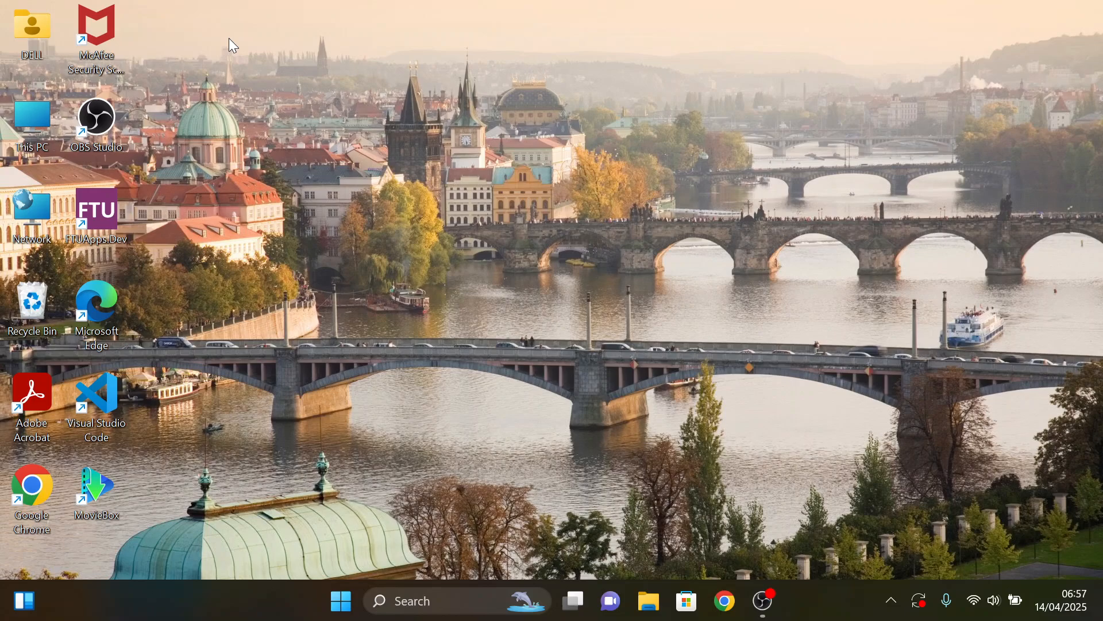
{"action": "mouse_move", "coordinate": [666, 500]}
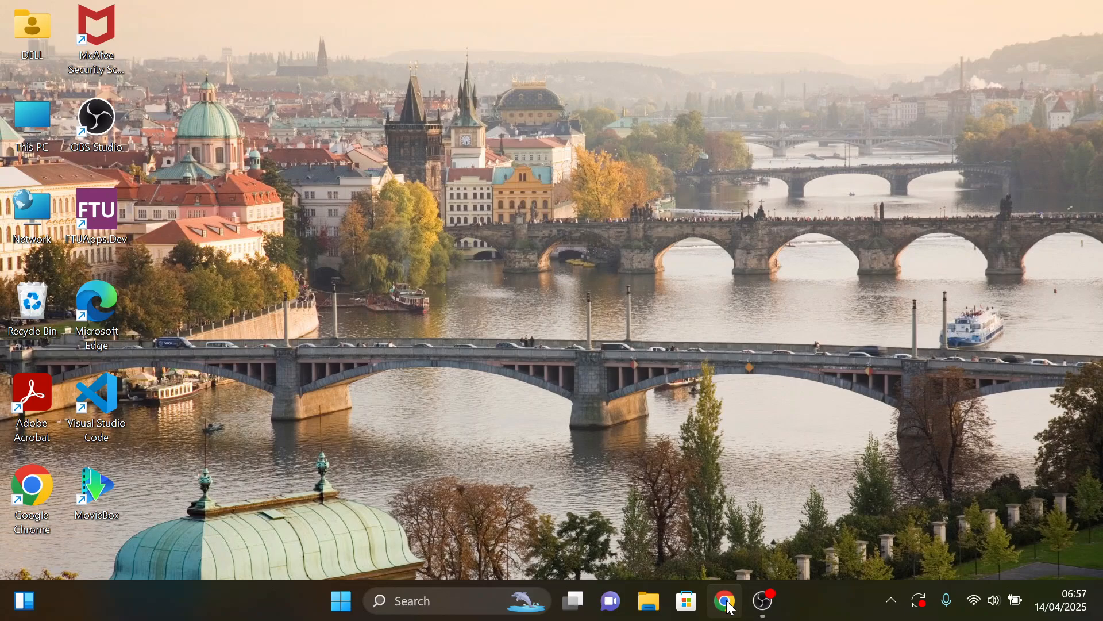
- Bring up Chrome and go to Oracle's Java Software page from the search results
{"action": "left_click", "coordinate": [724, 600]}
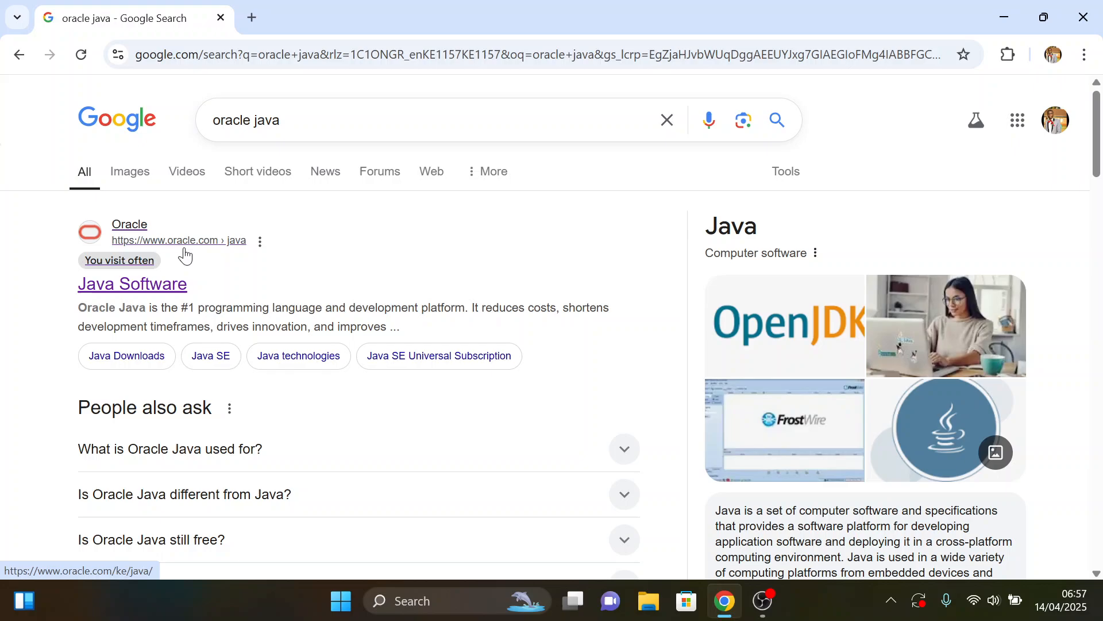
{"action": "left_click", "coordinate": [131, 284]}
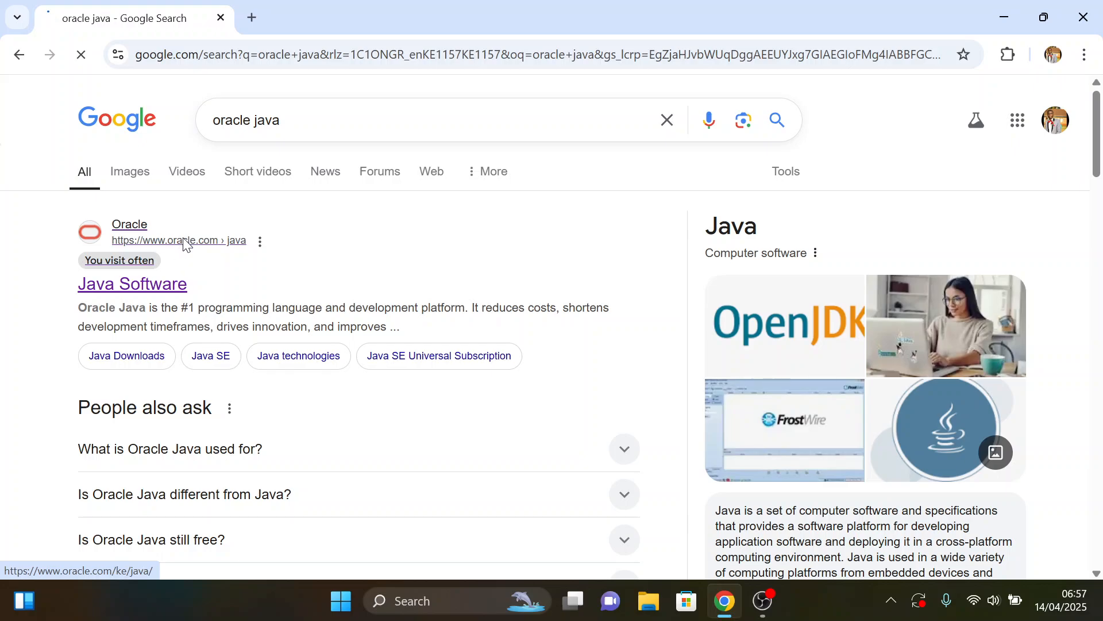
{"action": "left_click", "coordinate": [133, 284]}
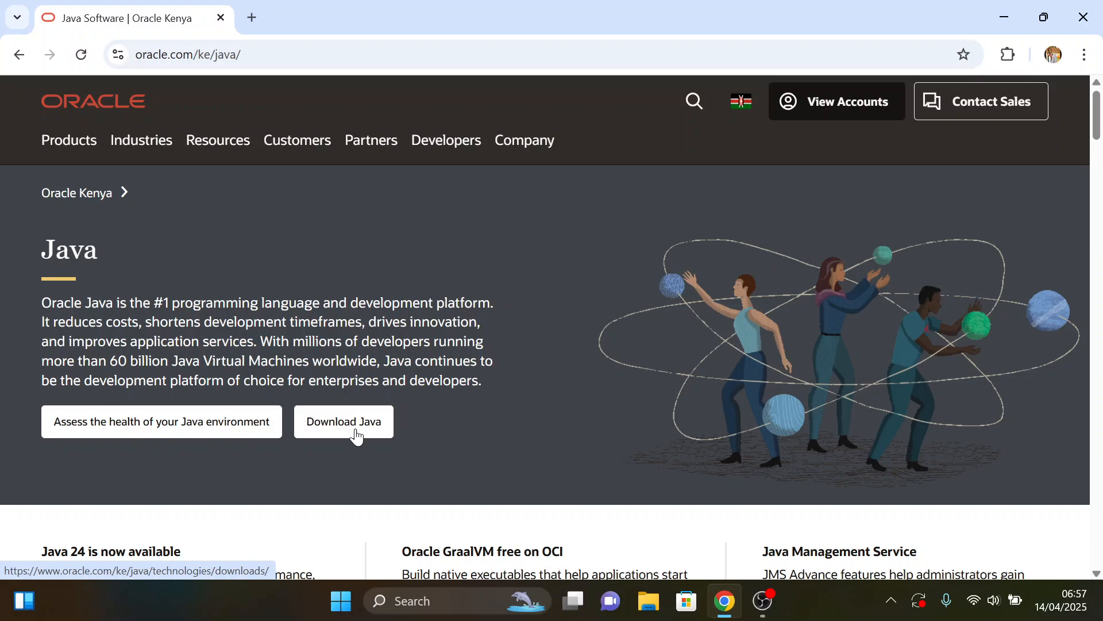
- Go to the Java Downloads page and show the JDK 24 downloads for Windows
{"action": "left_click", "coordinate": [343, 422]}
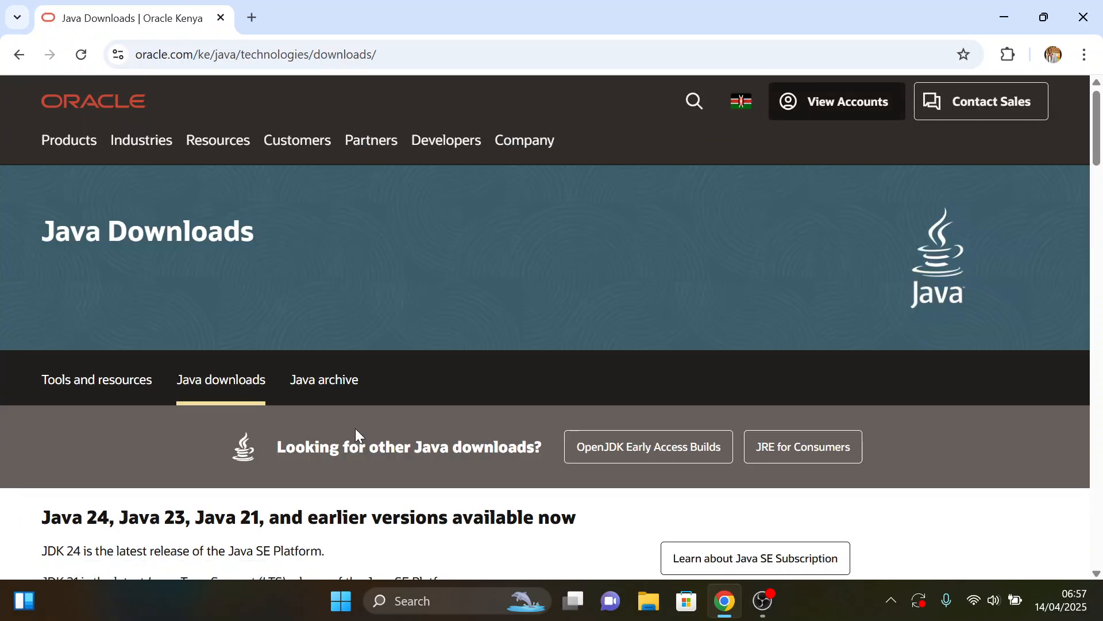
{"action": "scroll", "scroll_direction": "down", "scroll_amount": 3}
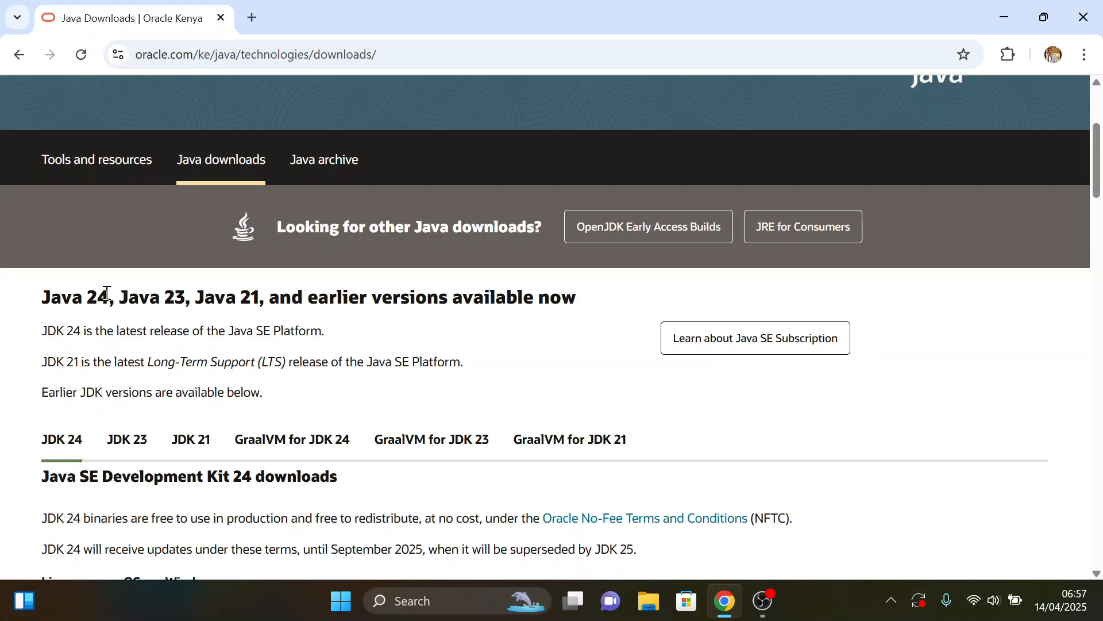
{"action": "double_click", "coordinate": [76, 297]}
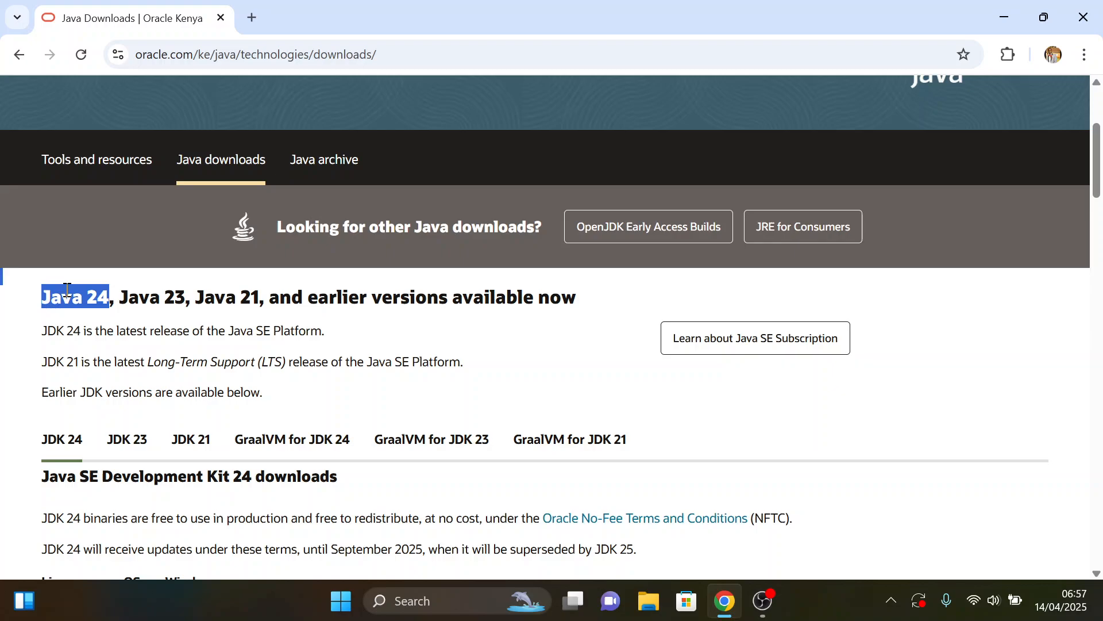
{"action": "scroll", "scroll_direction": "down", "scroll_amount": 3}
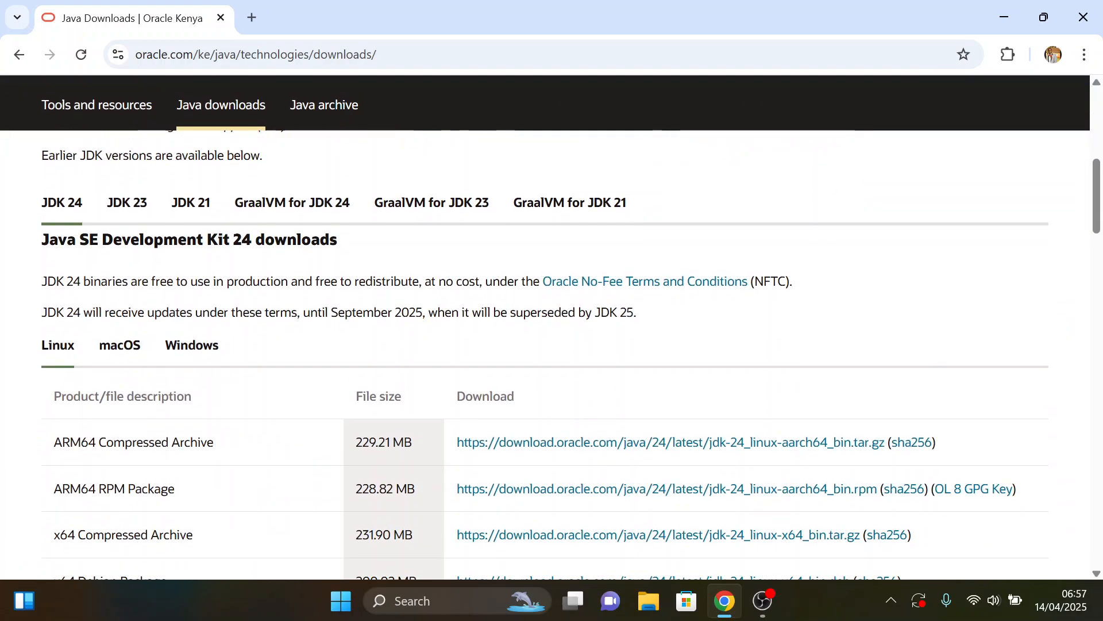
{"action": "left_click", "coordinate": [191, 345]}
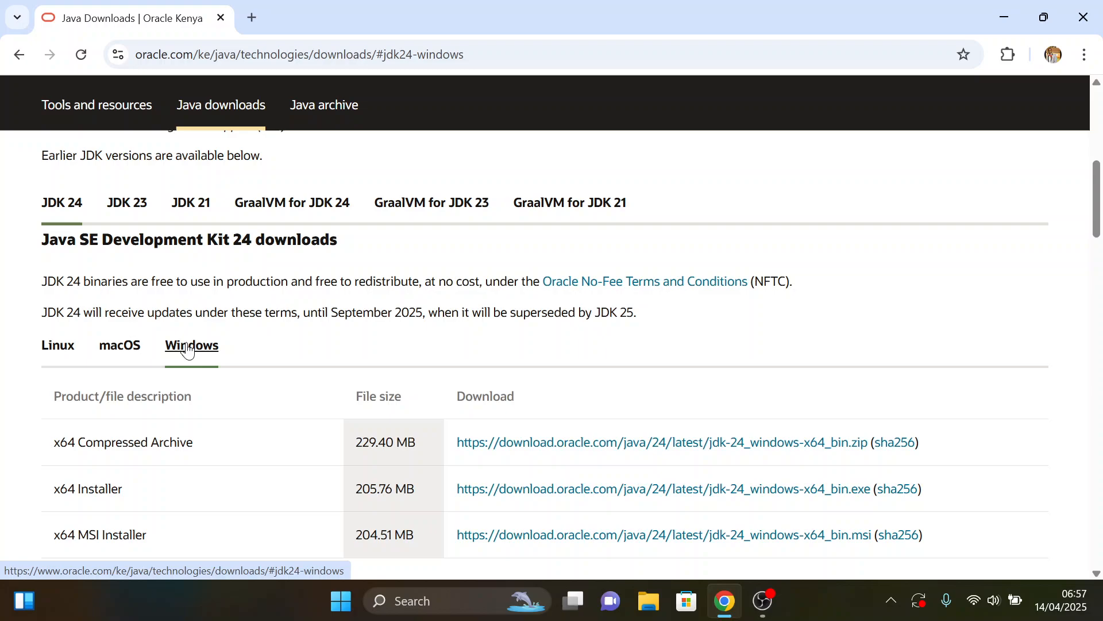
- Start downloading the JDK 24 x64 Installer for Windows
{"action": "scroll", "scroll_direction": "down", "scroll_amount": 3}
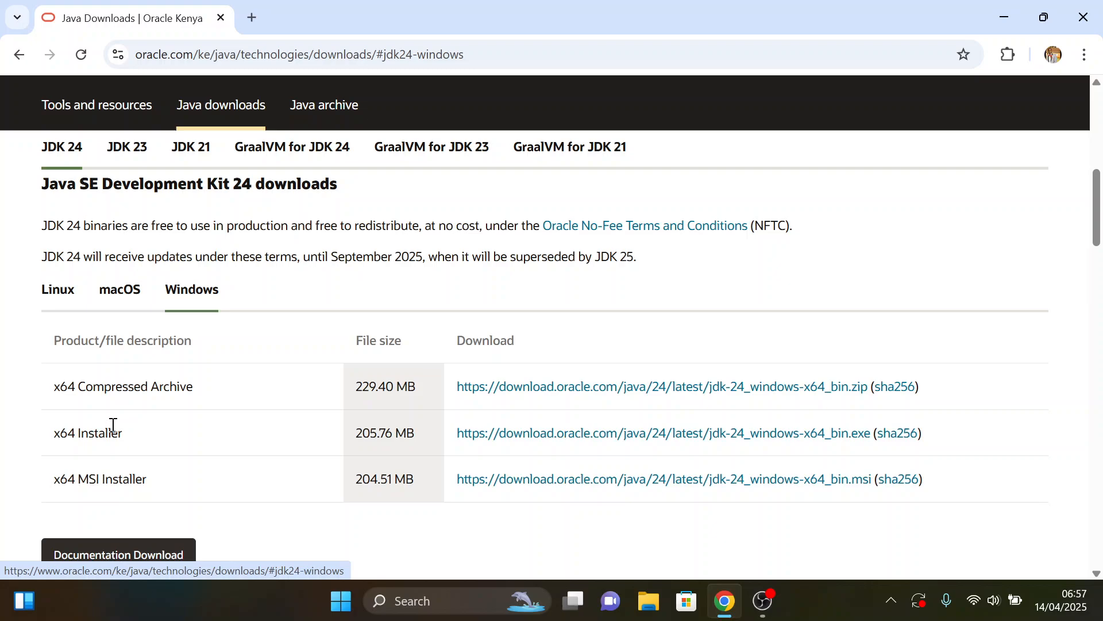
{"action": "mouse_move", "coordinate": [149, 437]}
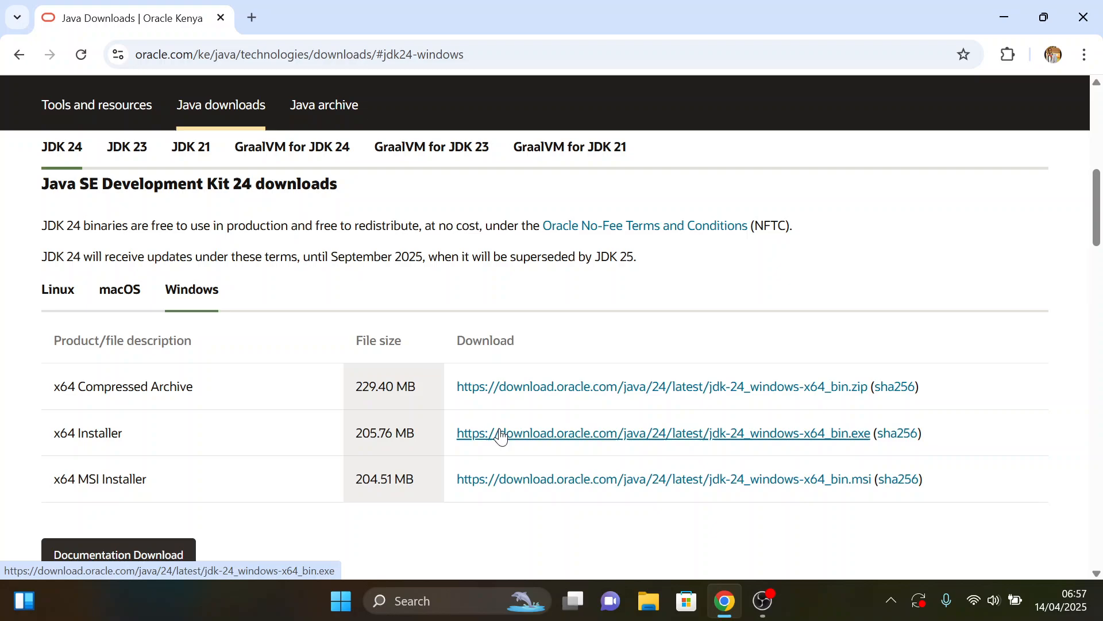
{"action": "left_click", "coordinate": [661, 434]}
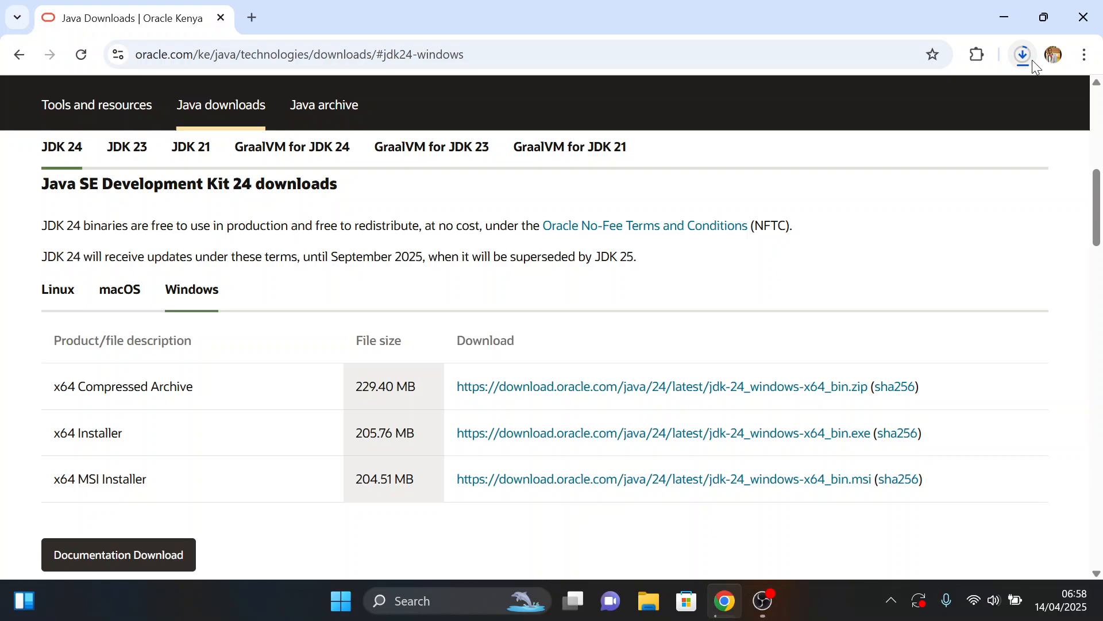
- Launch the downloaded jdk-24 installer from Chrome's downloads
{"action": "left_click", "coordinate": [1020, 54]}
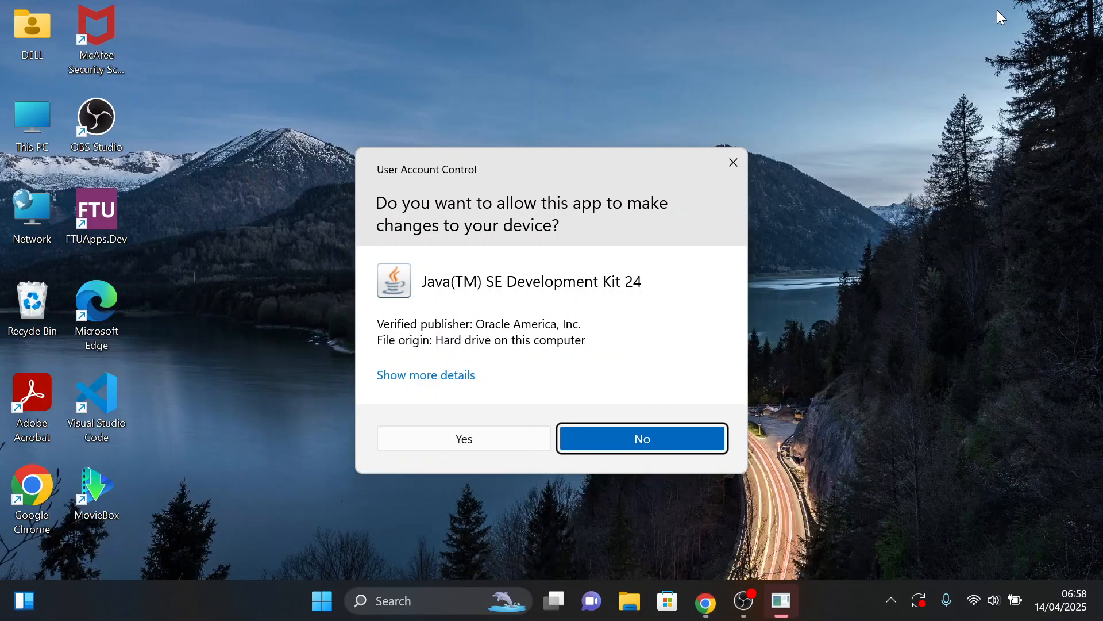
{"action": "mouse_move", "coordinate": [463, 438]}
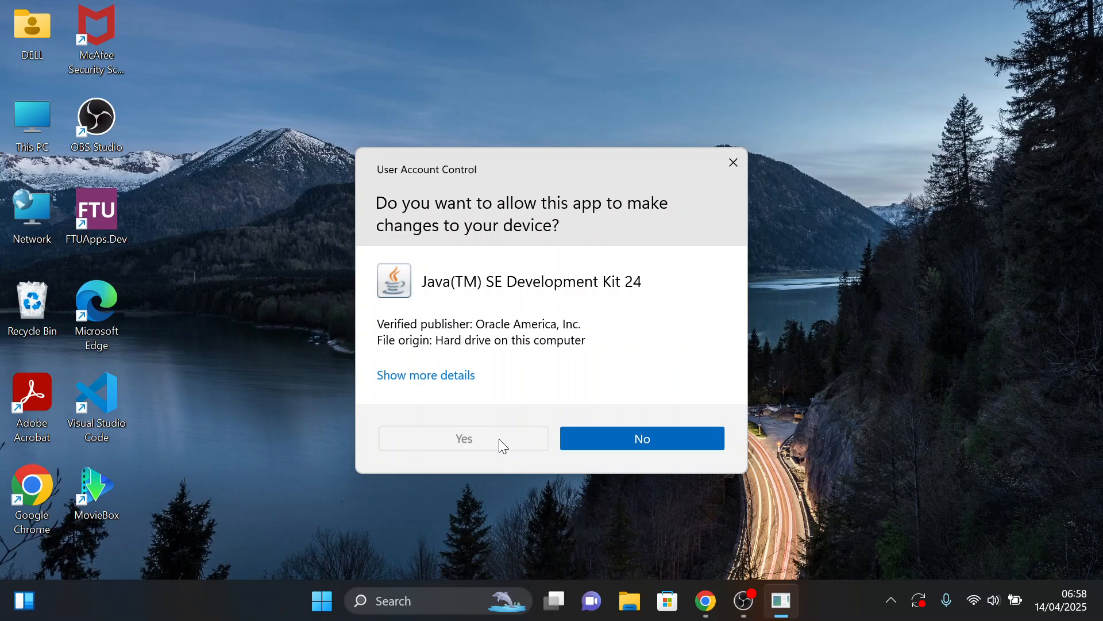
- Allow the installer, install JDK 24 to the default C:\Program Files\Java\jdk-24 folder and close setup
{"action": "left_click", "coordinate": [463, 438]}
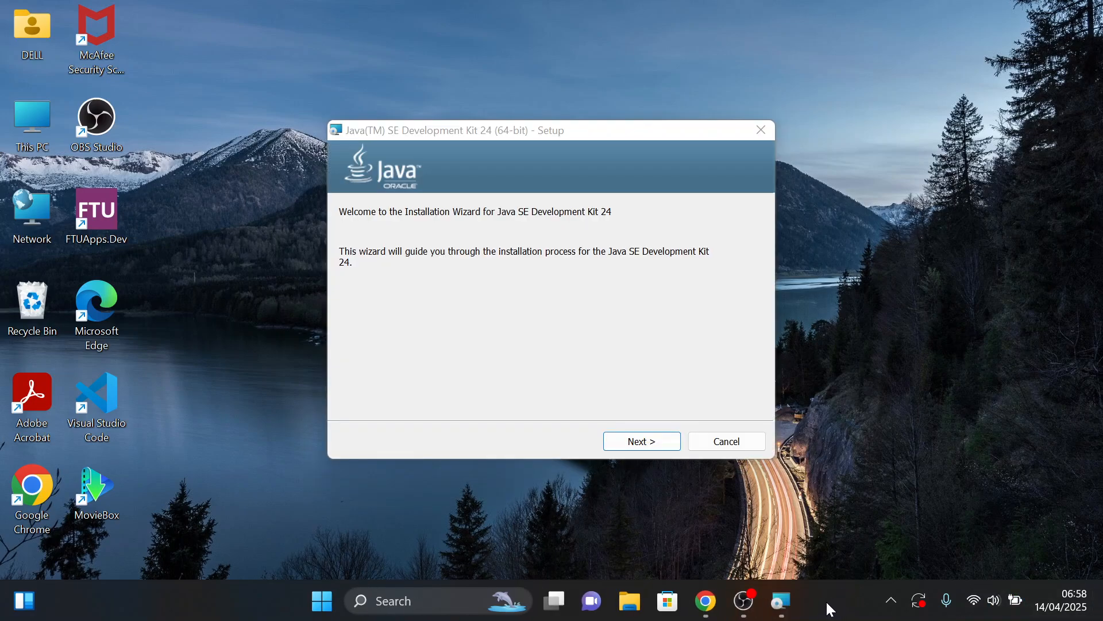
{"action": "mouse_move", "coordinate": [588, 293]}
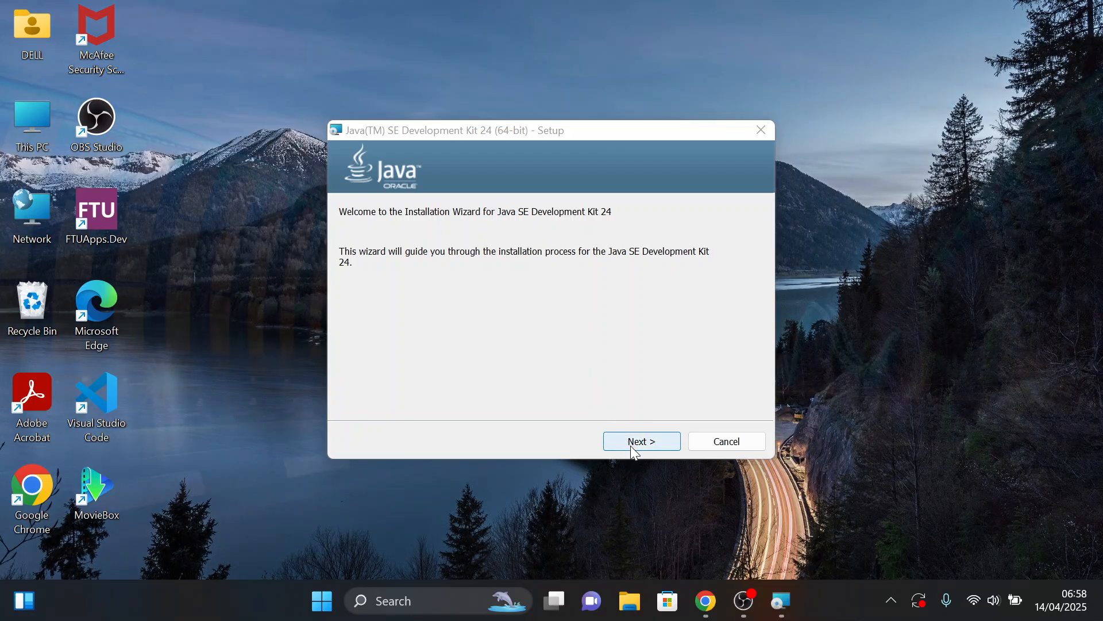
{"action": "left_click", "coordinate": [640, 441]}
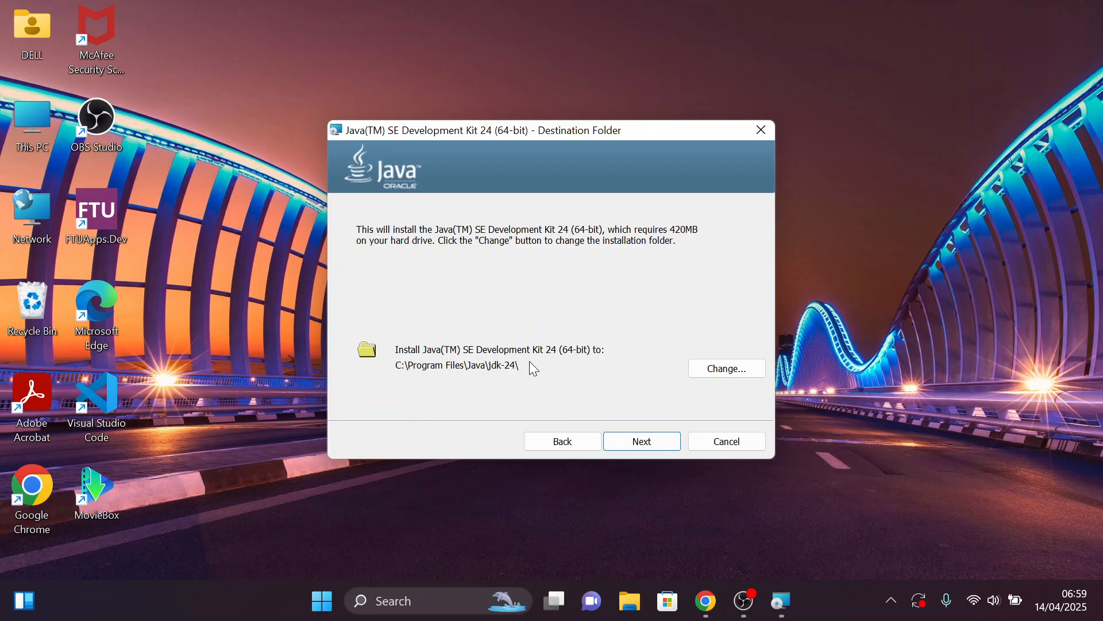
{"action": "left_click", "coordinate": [640, 441]}
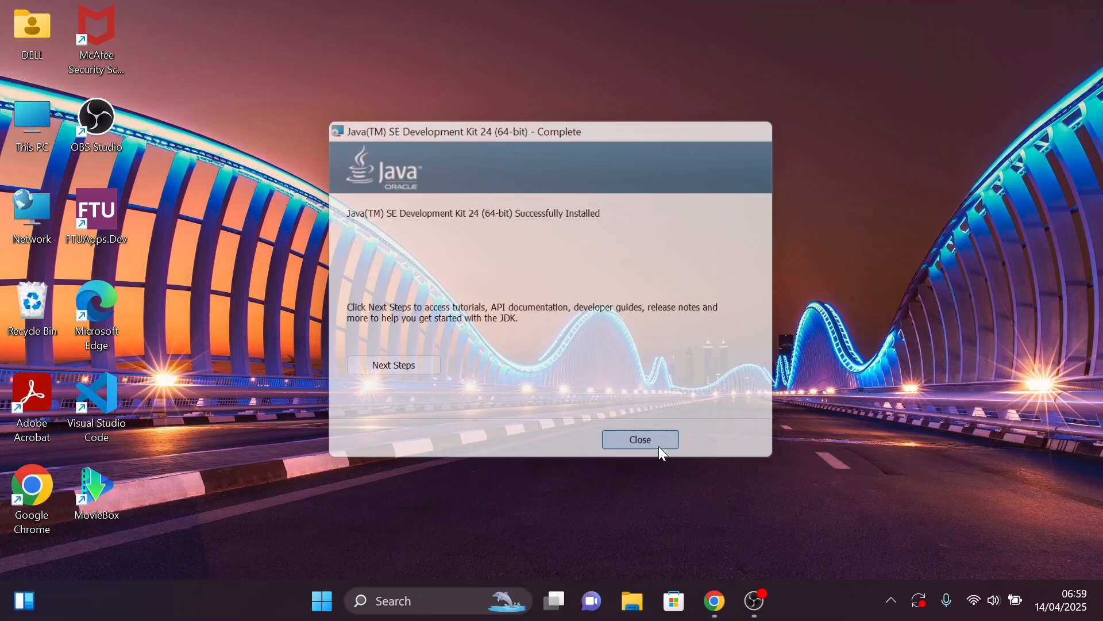
{"action": "left_click", "coordinate": [639, 439]}
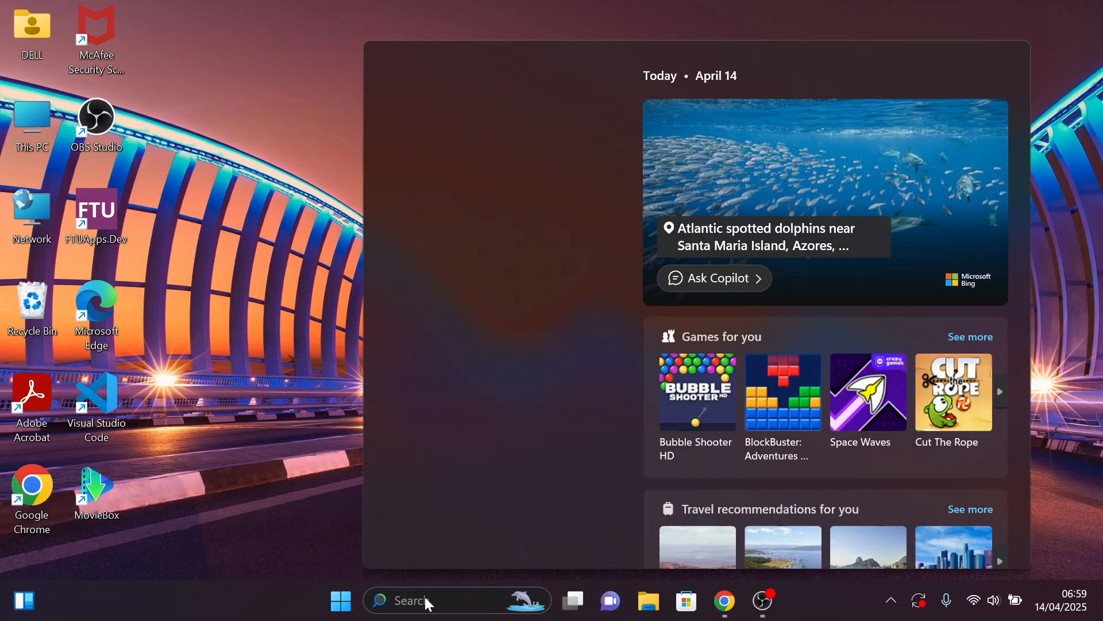
- Launch Command Prompt by searching cmd in Windows Search
{"action": "type", "text": "cmd"}
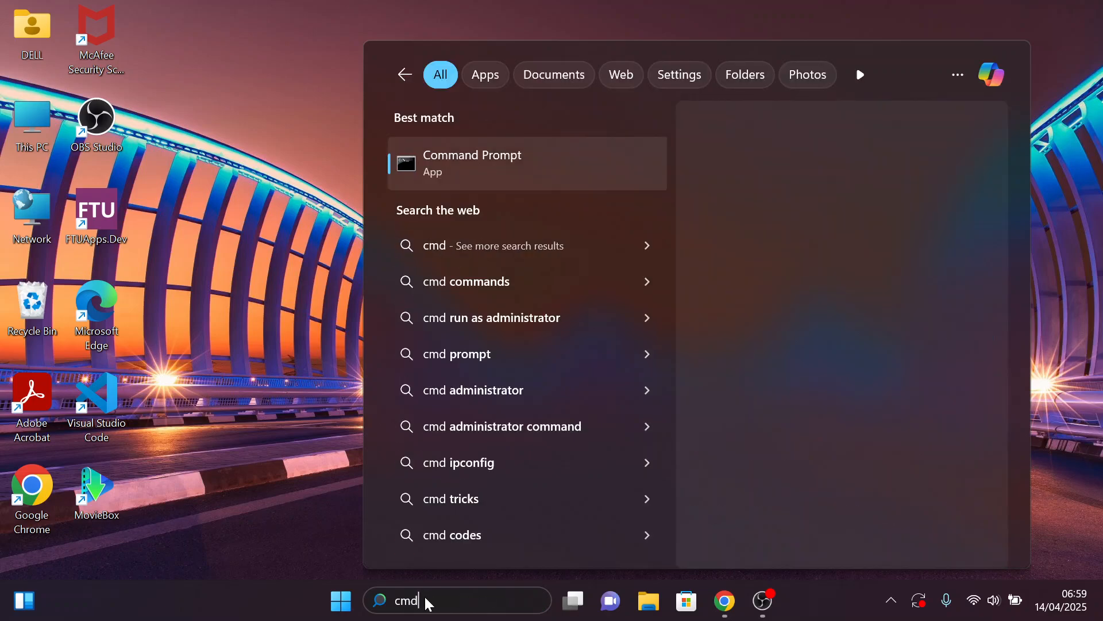
{"action": "left_click", "coordinate": [471, 162]}
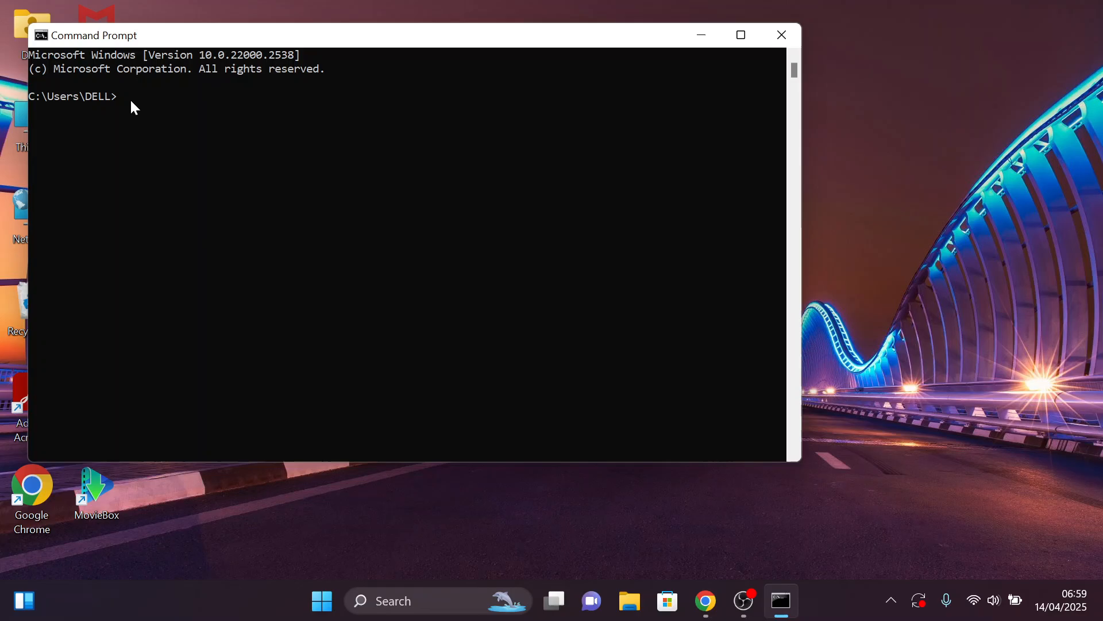
- Run java --version to confirm Java 24 is installed
{"action": "type", "text": "java"}
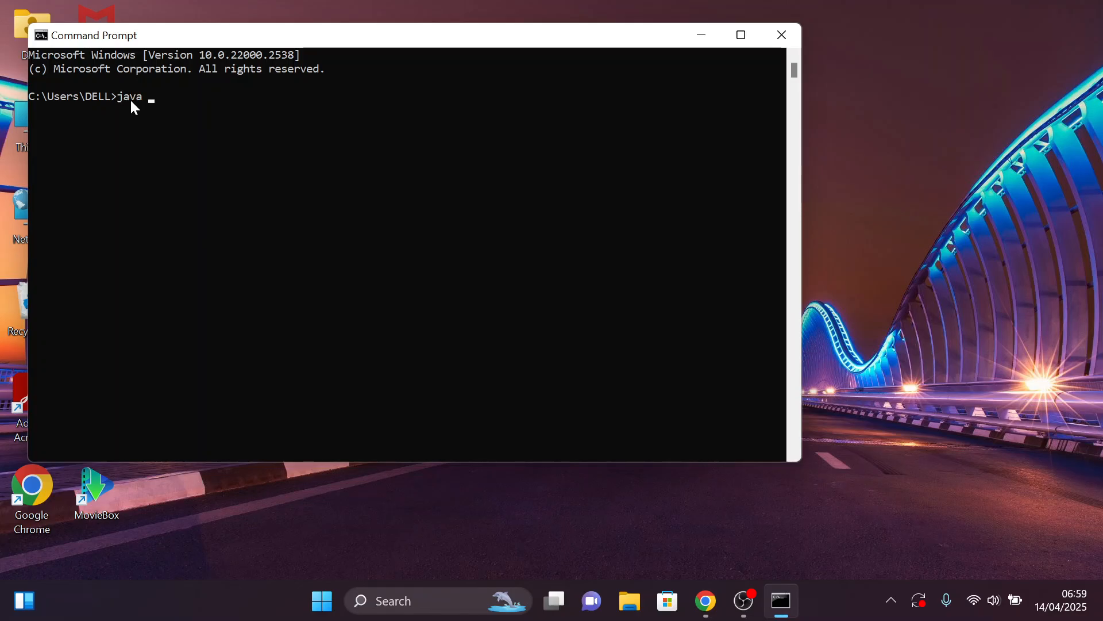
{"action": "type", "text": "--"}
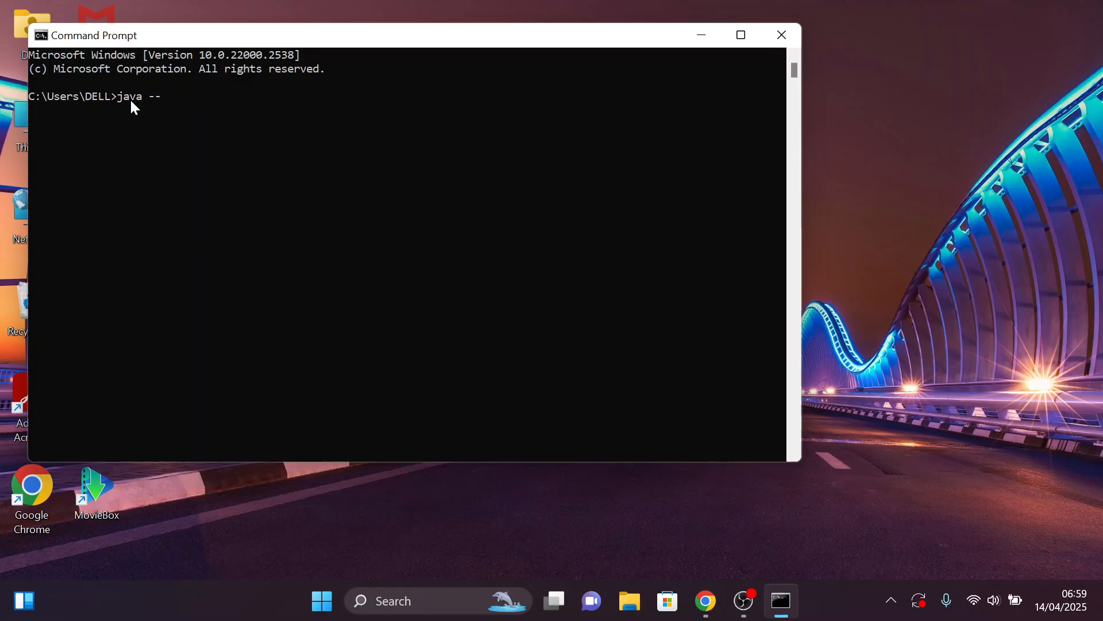
{"action": "type", "text": "versio"}
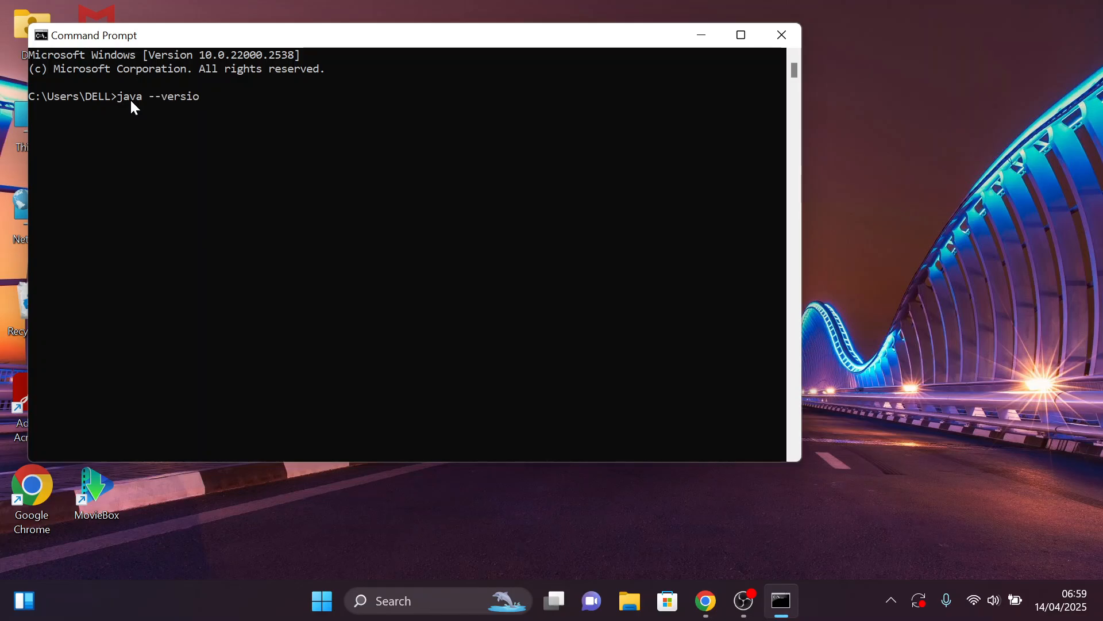
{"action": "type", "text": "n"}
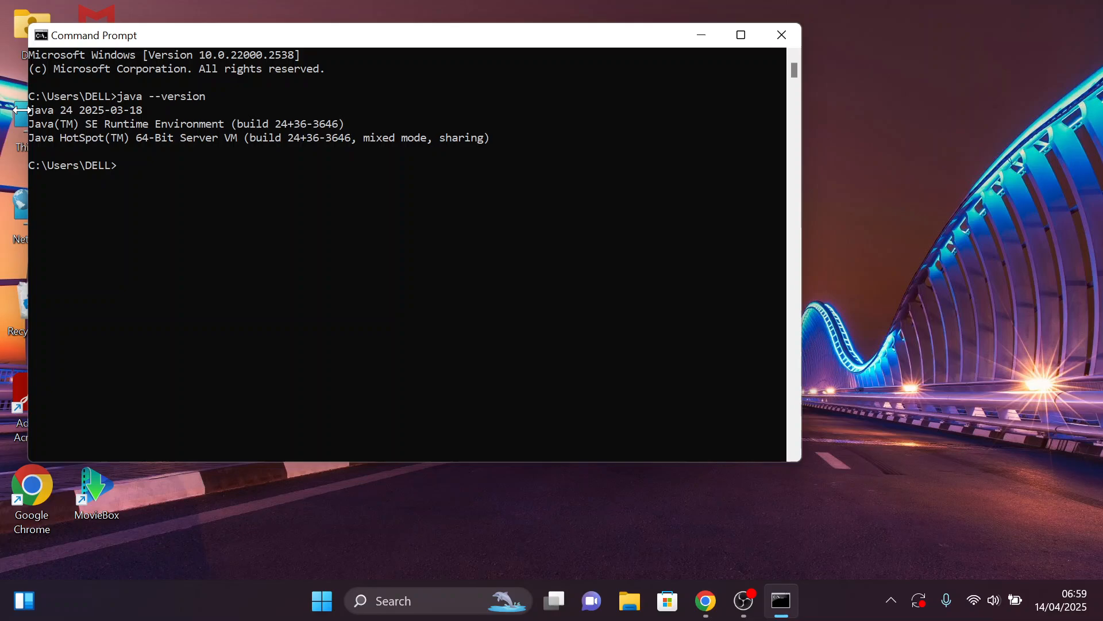
{"action": "mouse_move", "coordinate": [70, 116]}
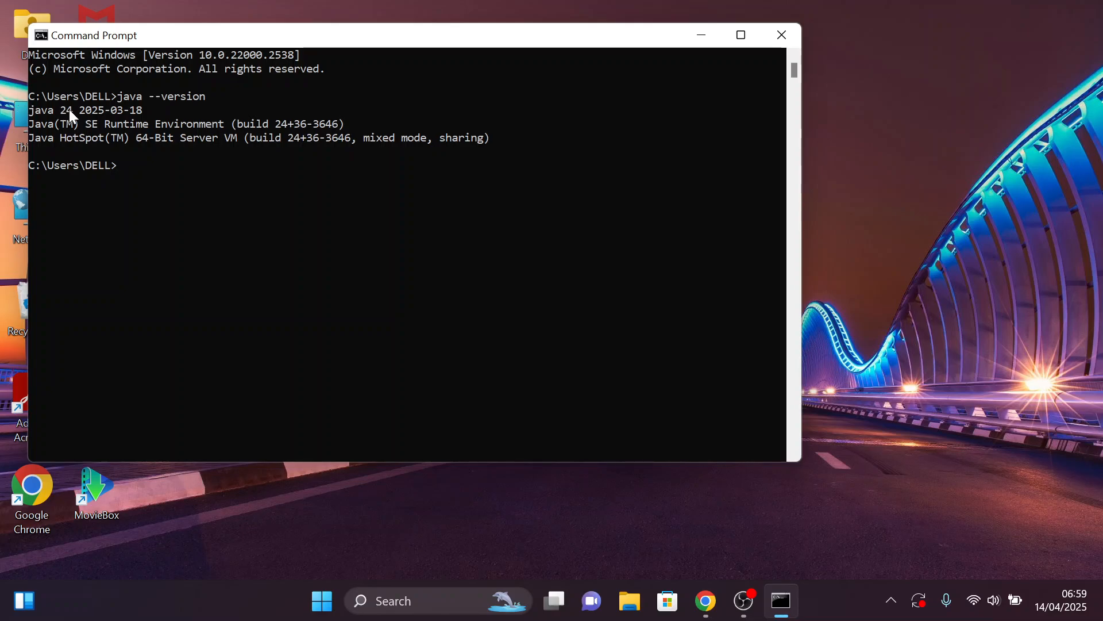
{"action": "mouse_move", "coordinate": [148, 127]}
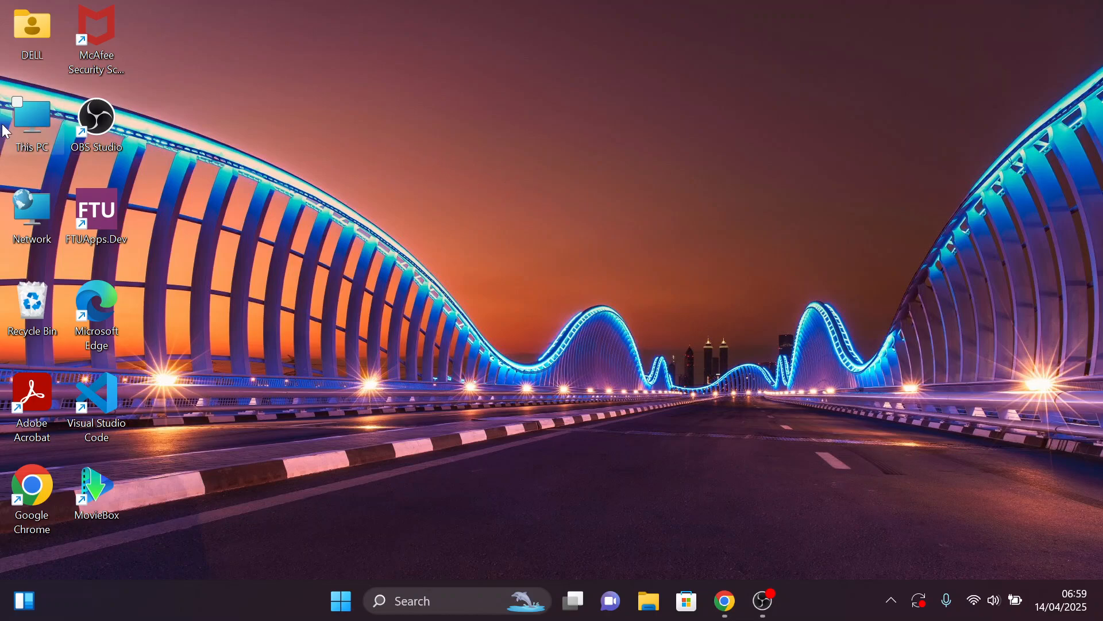
{"action": "double_click", "coordinate": [32, 123]}
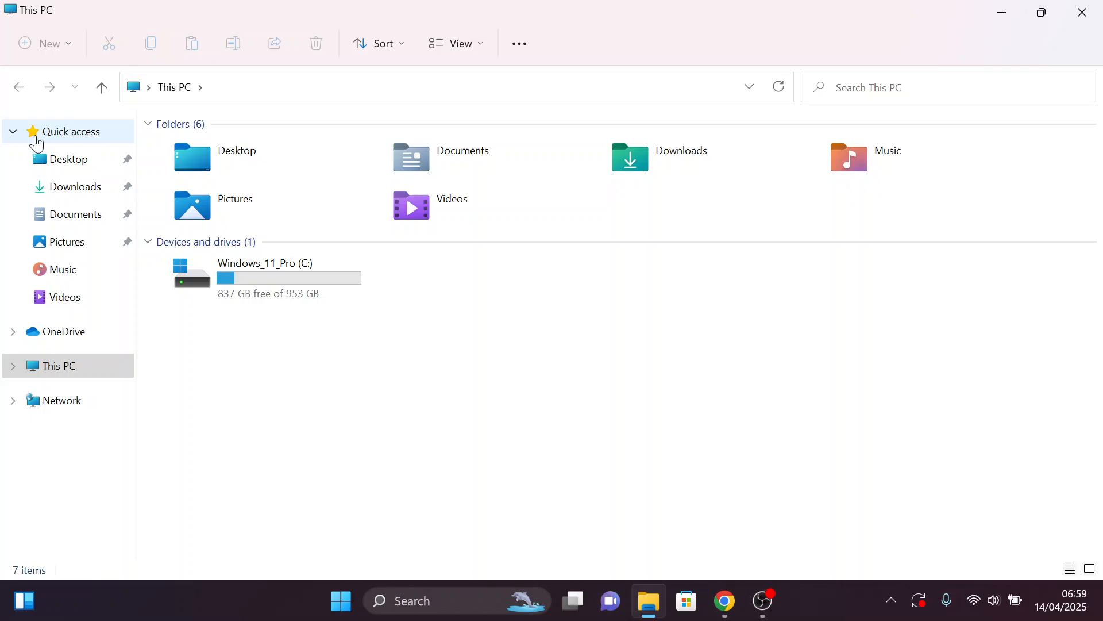
{"action": "double_click", "coordinate": [264, 275]}
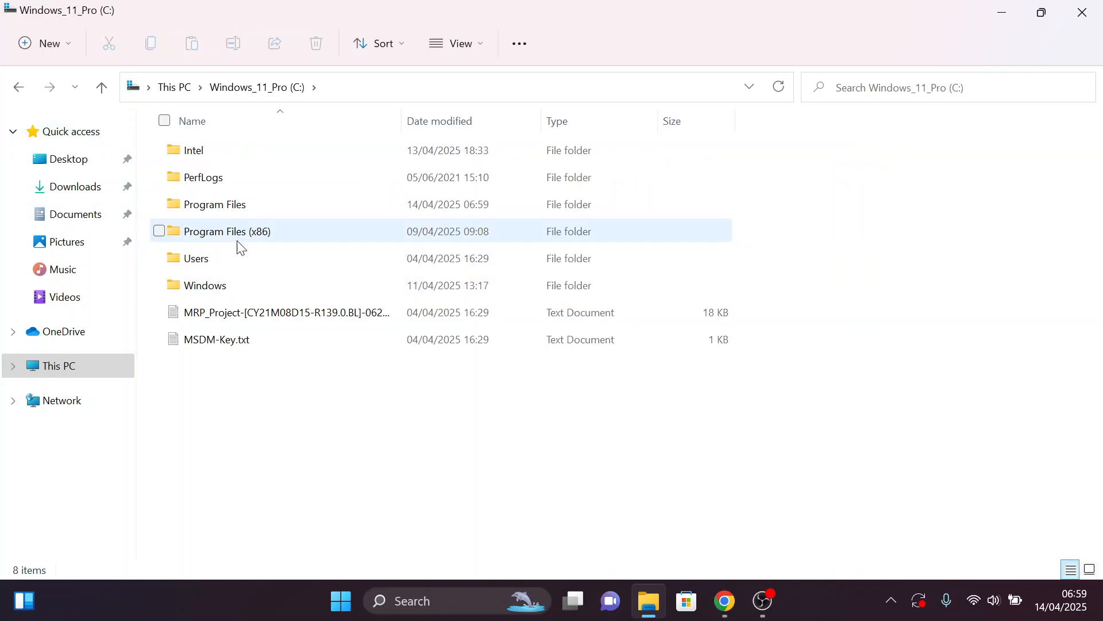
{"action": "double_click", "coordinate": [215, 204]}
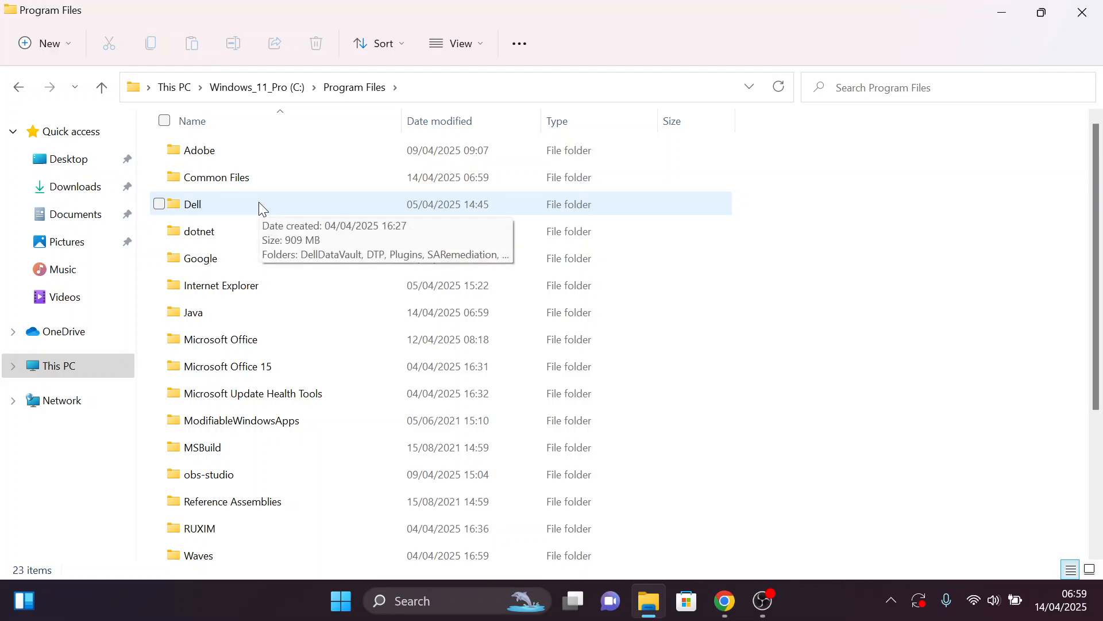
{"action": "mouse_move", "coordinate": [253, 312]}
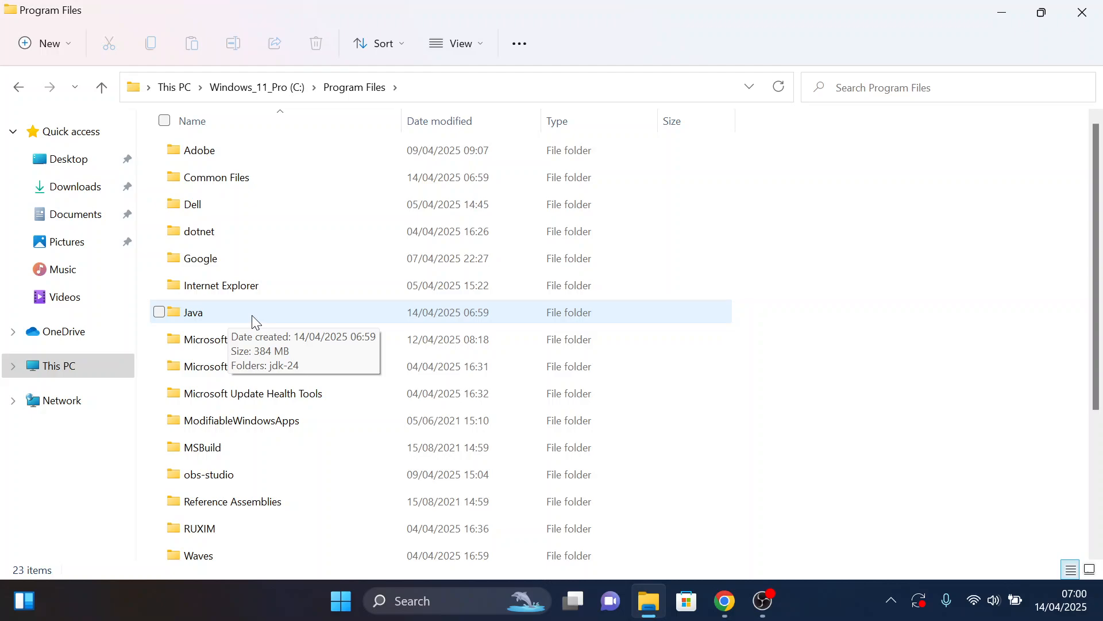
{"action": "double_click", "coordinate": [192, 311]}
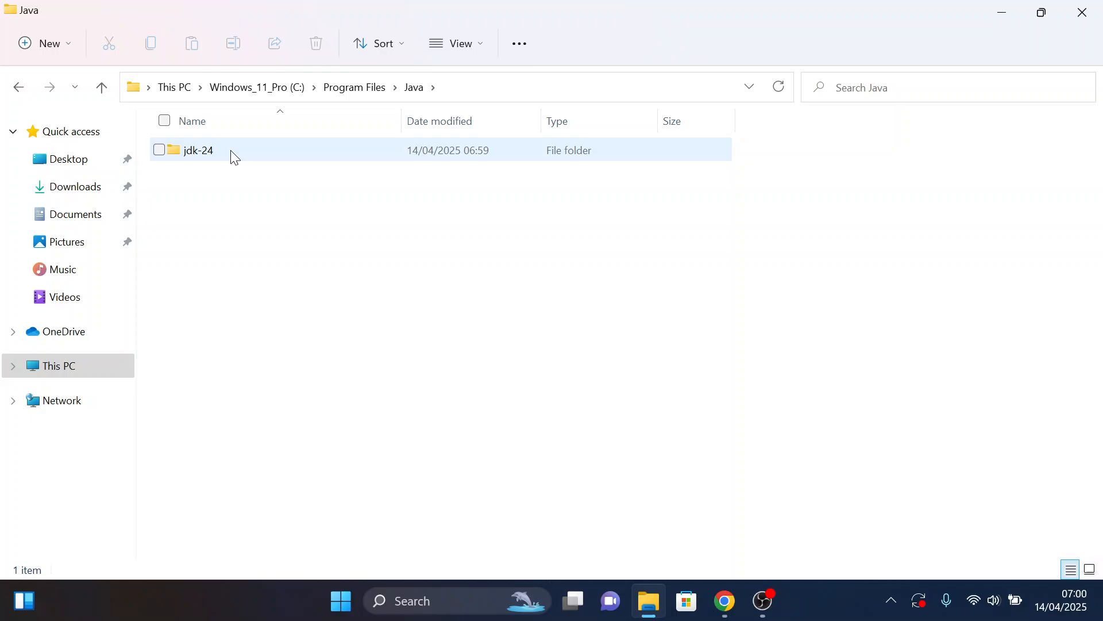
{"action": "double_click", "coordinate": [199, 149]}
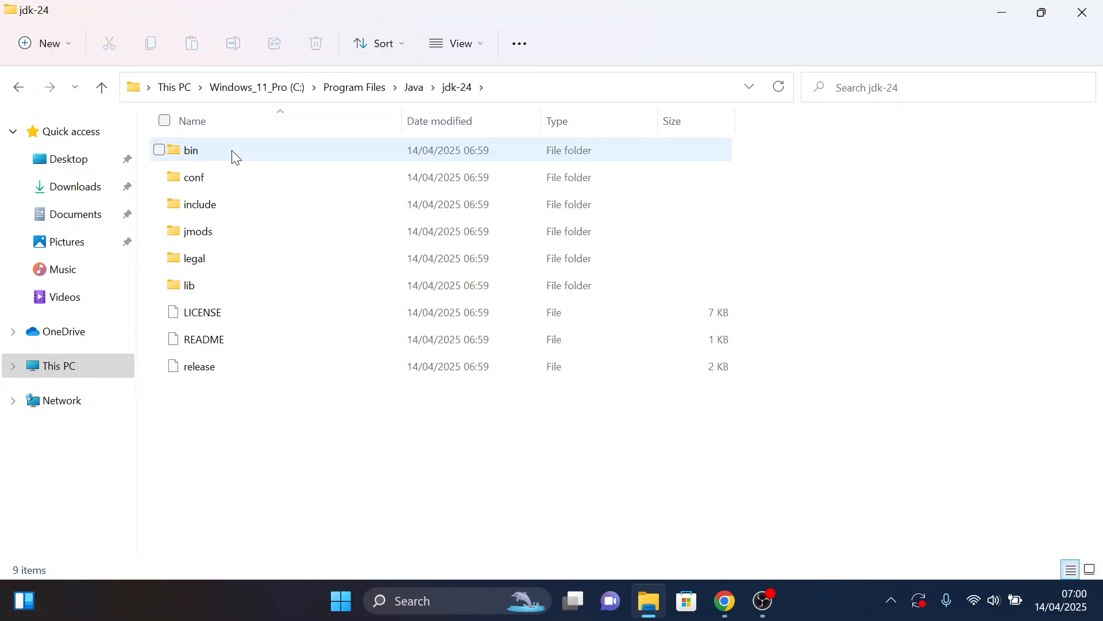
{"action": "left_click", "coordinate": [191, 149]}
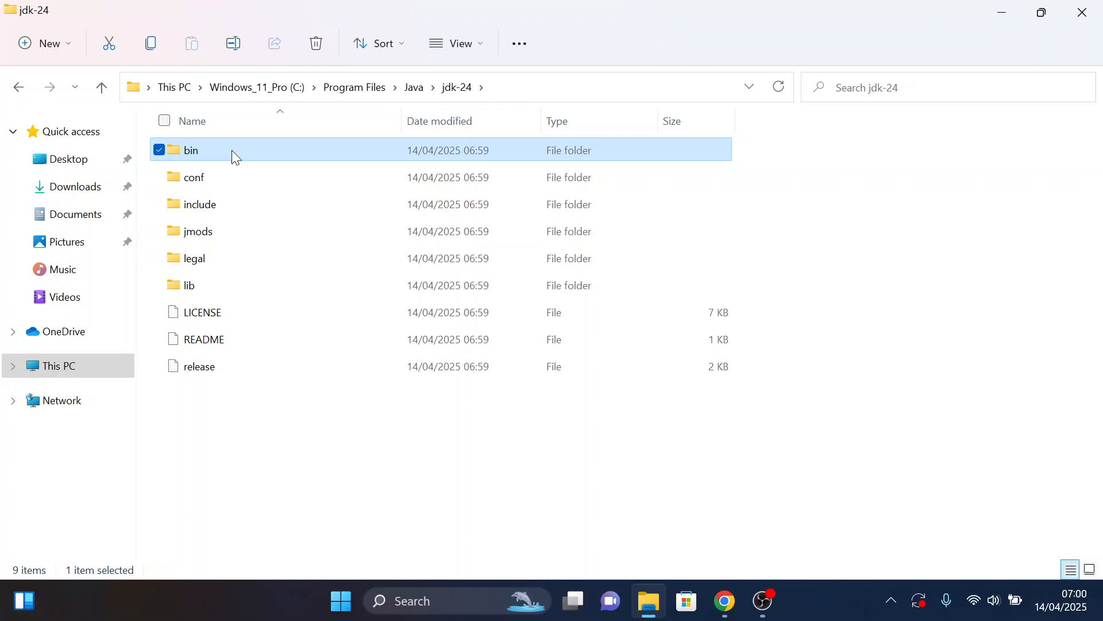
{"action": "mouse_move", "coordinate": [519, 90]}
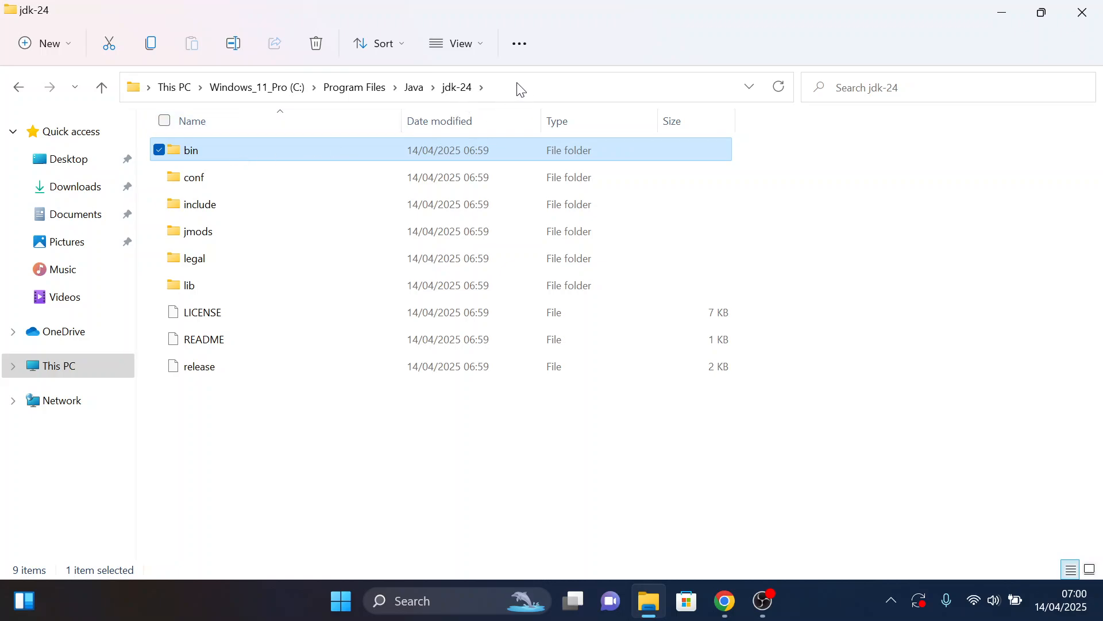
{"action": "left_click", "coordinate": [521, 87]}
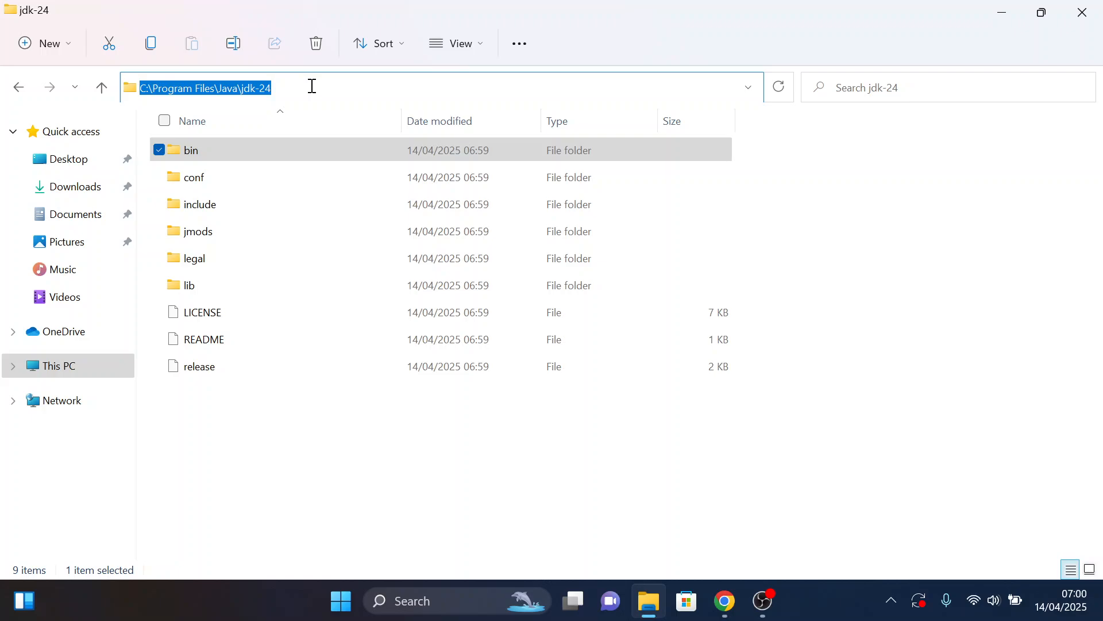
{"action": "mouse_move", "coordinate": [1083, 12]}
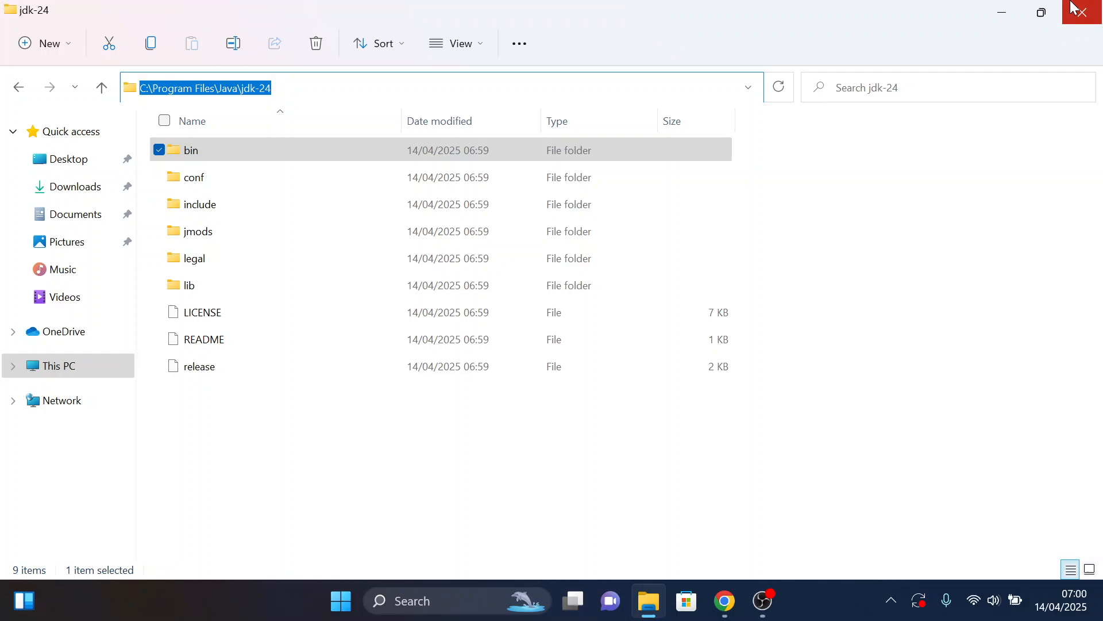
{"action": "left_click", "coordinate": [1082, 11]}
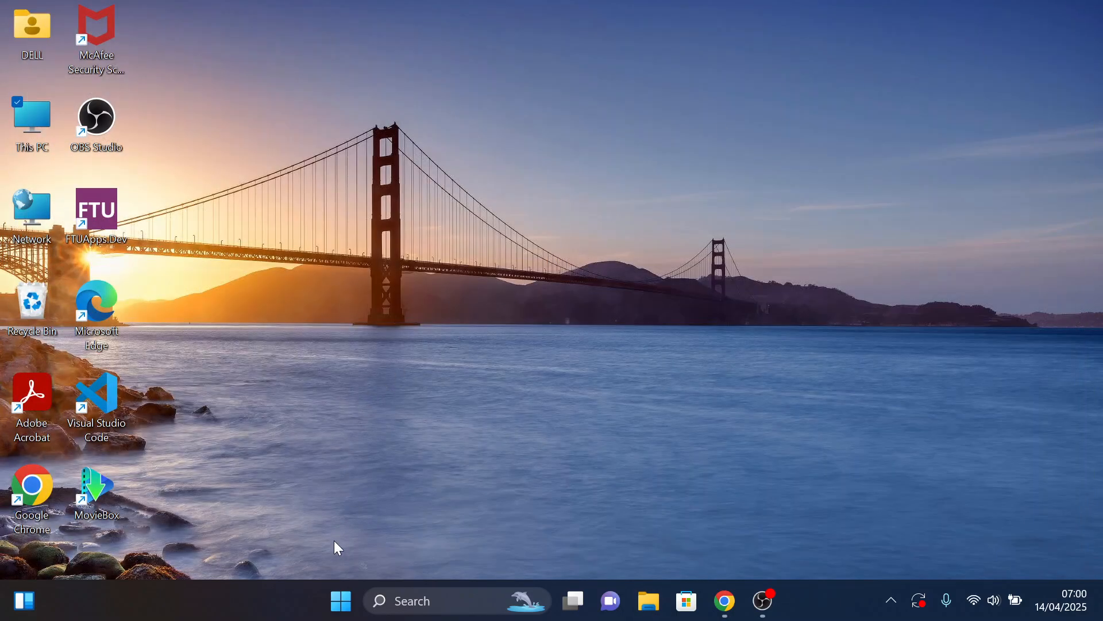
- Search 'sys' and bring up System Properties via Edit the system environment variables
{"action": "left_click", "coordinate": [340, 599]}
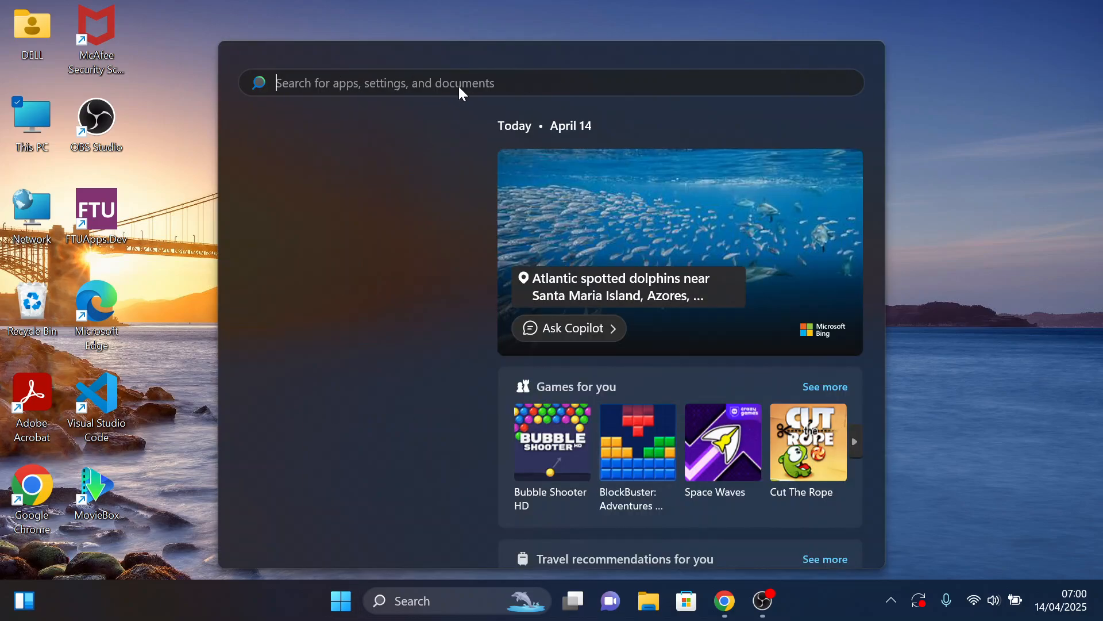
{"action": "type", "text": "system envir"}
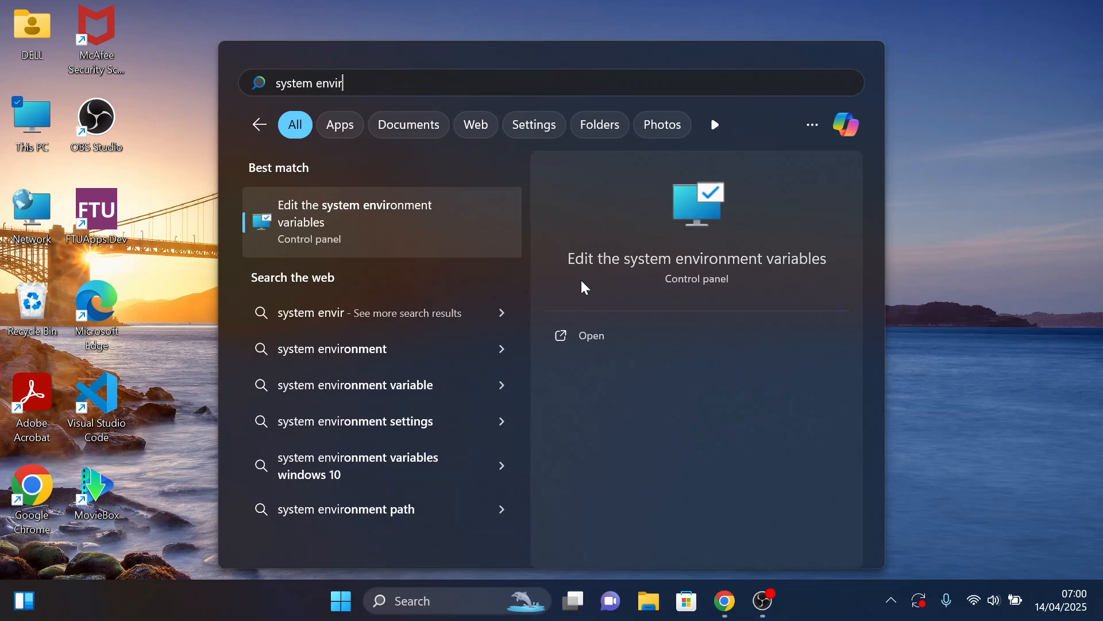
{"action": "mouse_move", "coordinate": [588, 327]}
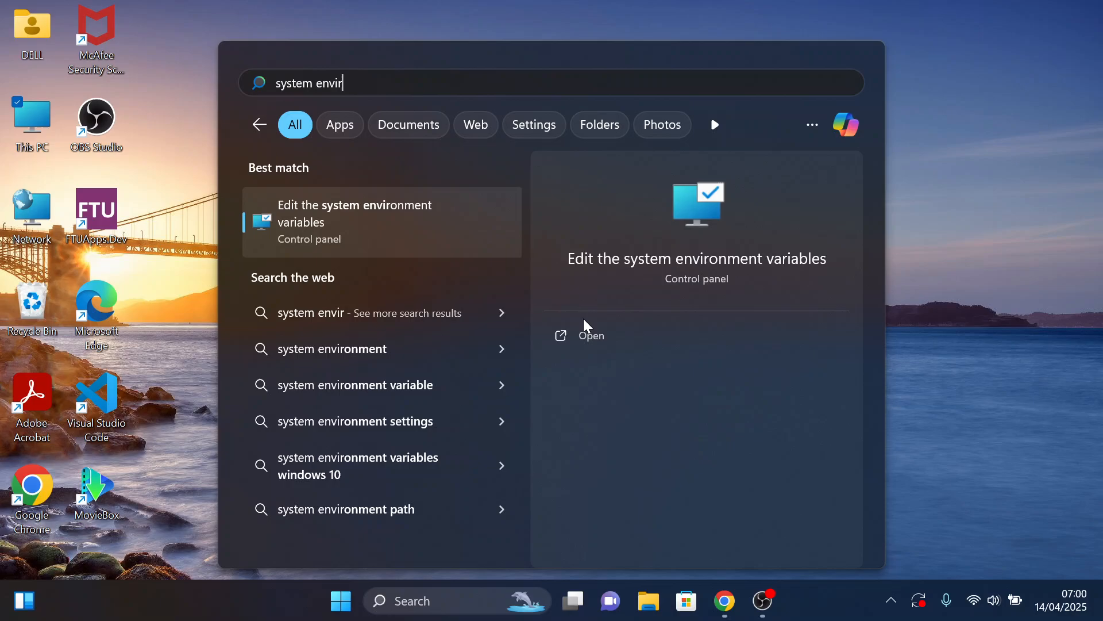
{"action": "left_click", "coordinate": [591, 334]}
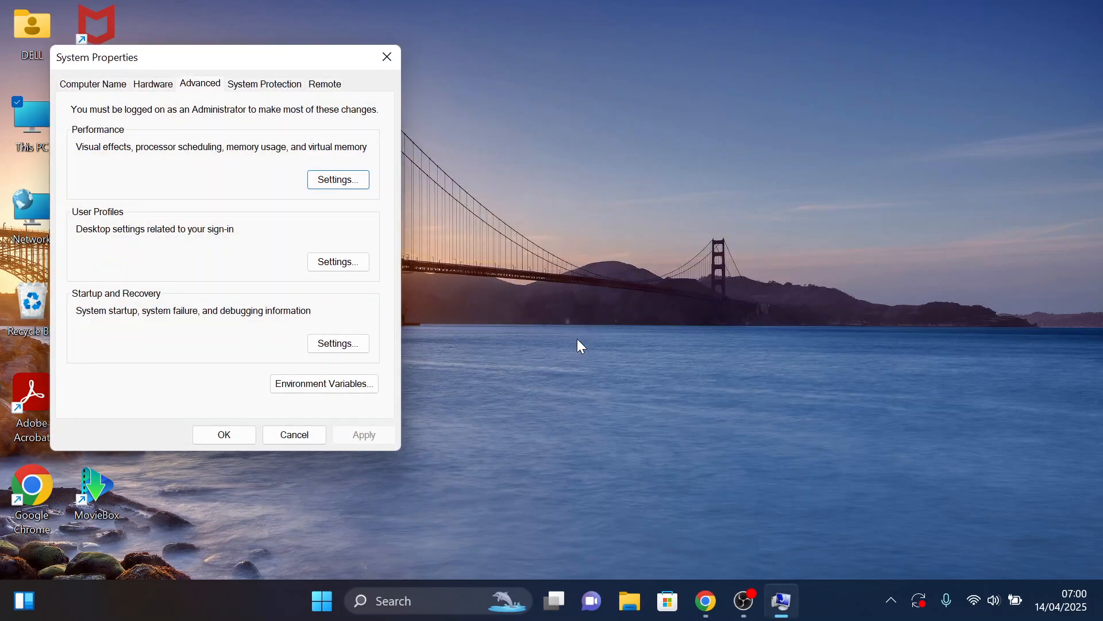
{"action": "mouse_move", "coordinate": [197, 92]}
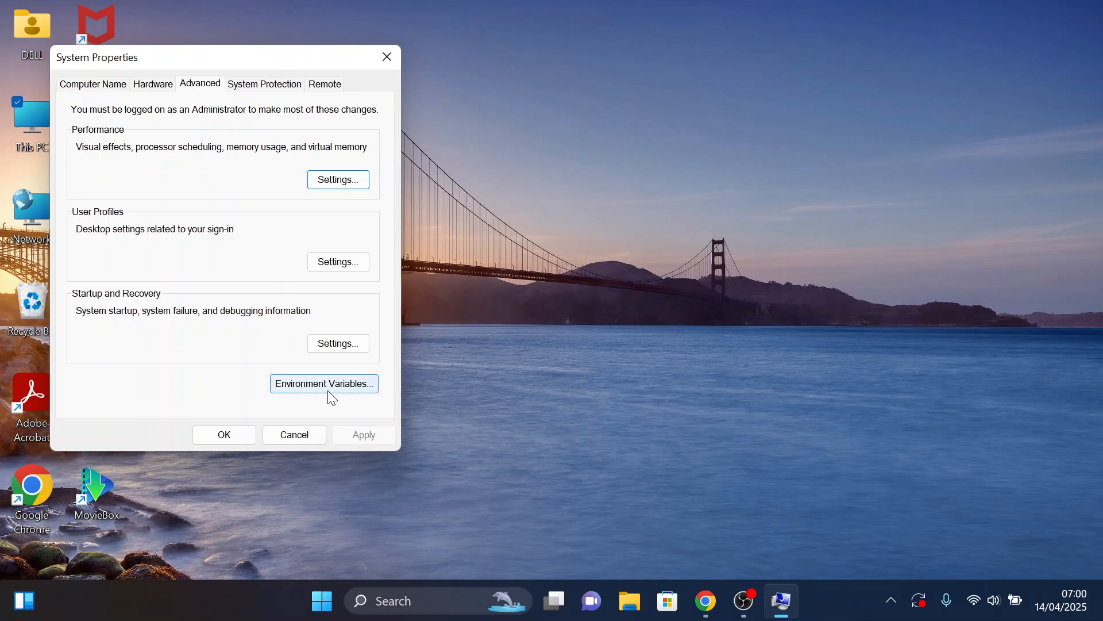
- Go to Environment Variables and edit the system Path variable
{"action": "left_click", "coordinate": [324, 383]}
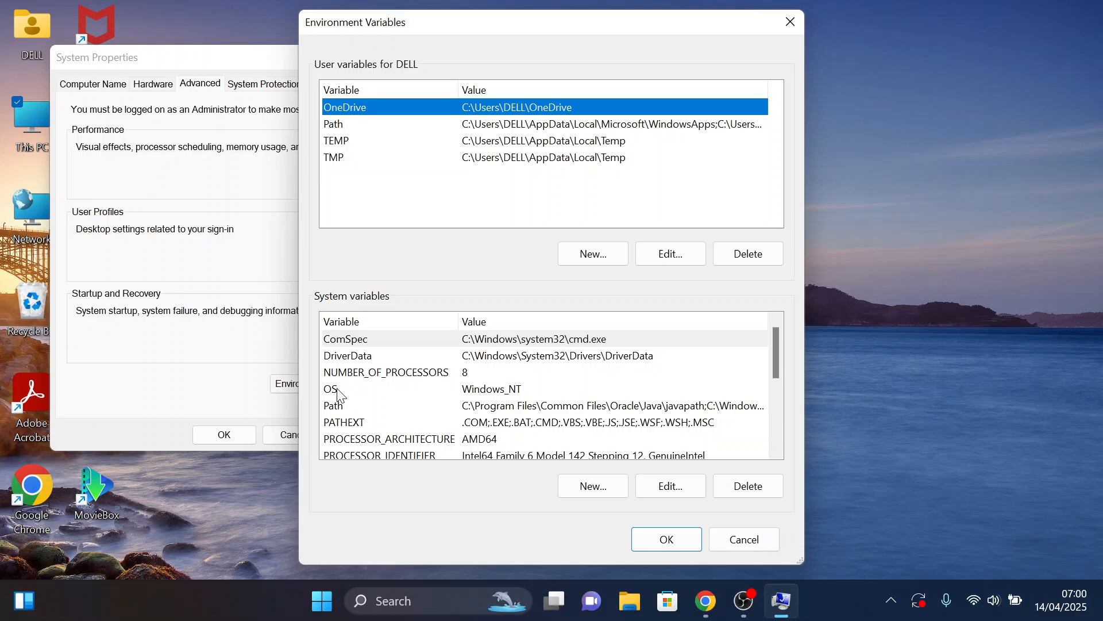
{"action": "mouse_move", "coordinate": [368, 393]}
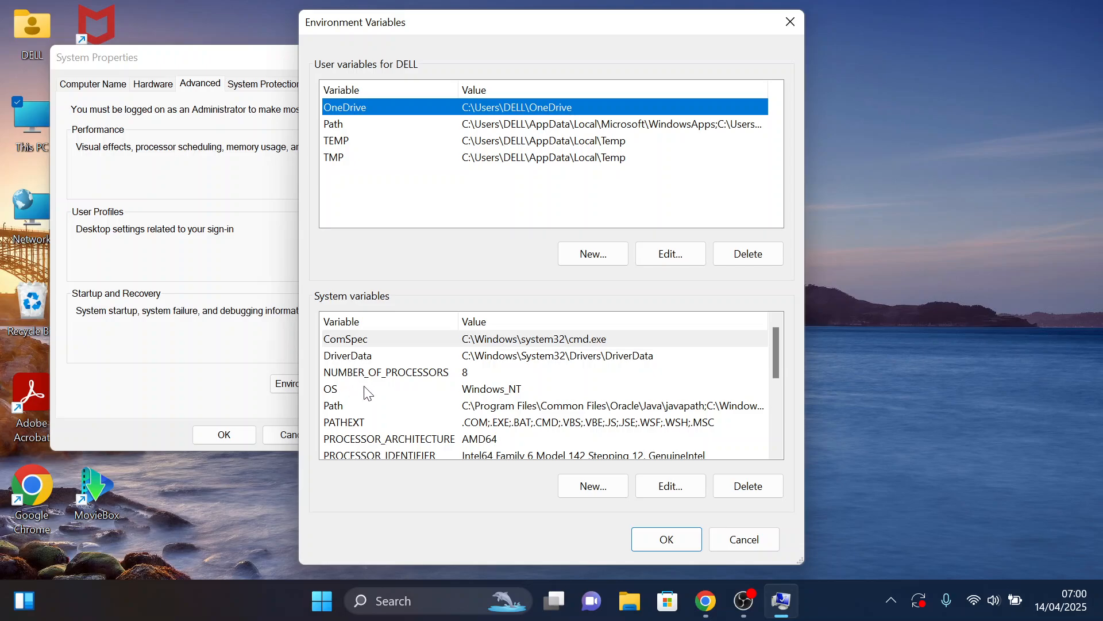
{"action": "mouse_move", "coordinate": [497, 414]}
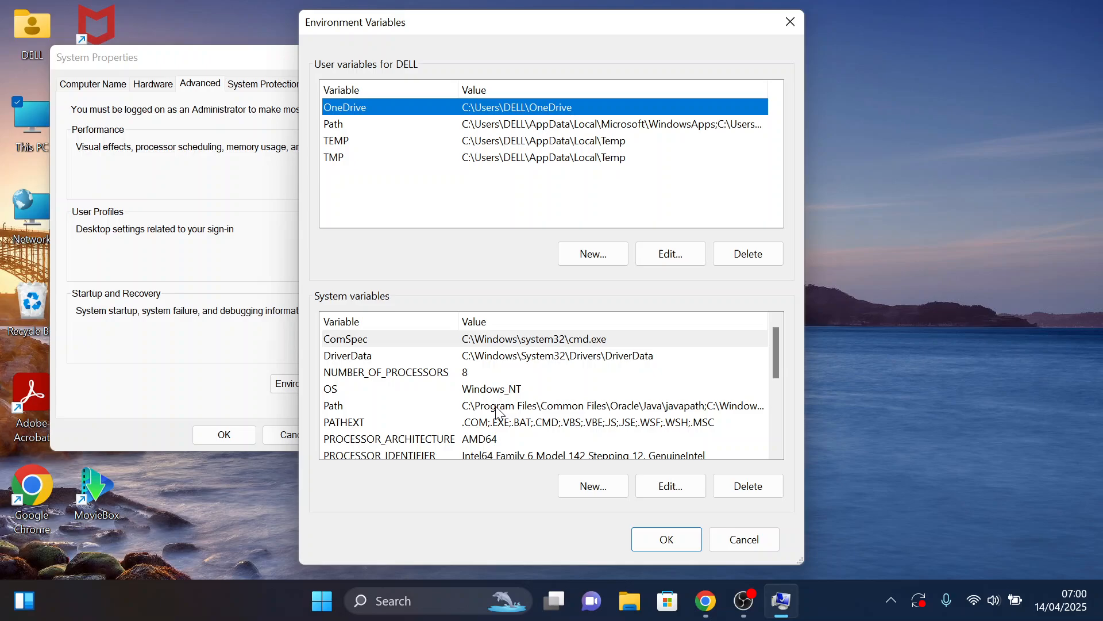
{"action": "left_click", "coordinate": [669, 485]}
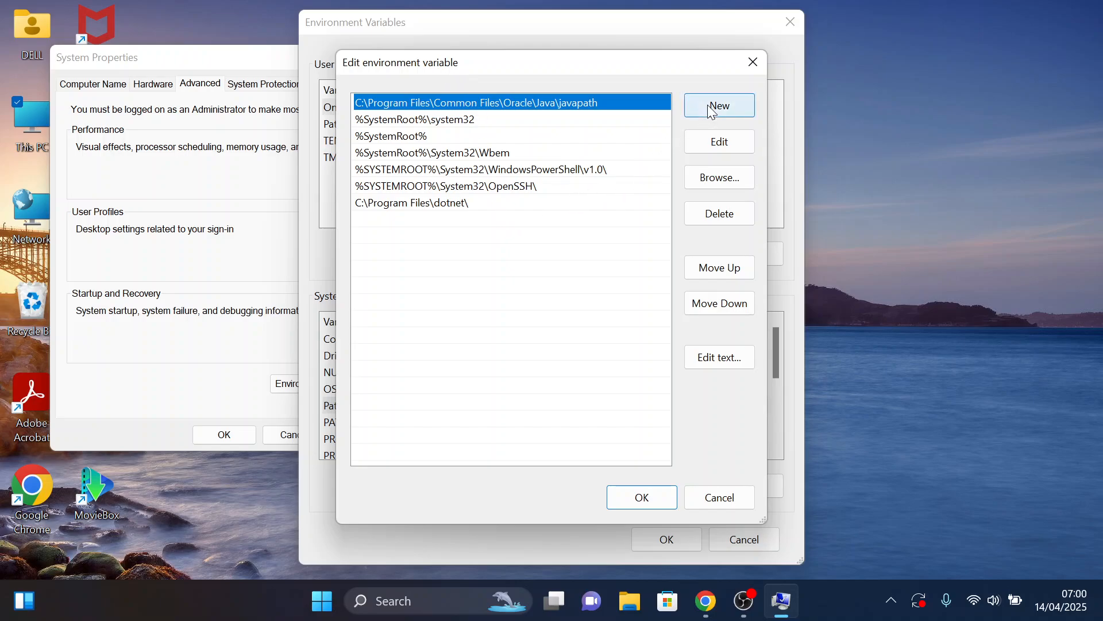
- Add C:\Program Files\Java\jdk-24 as a new system Path entry and confirm
{"action": "left_click", "coordinate": [718, 104]}
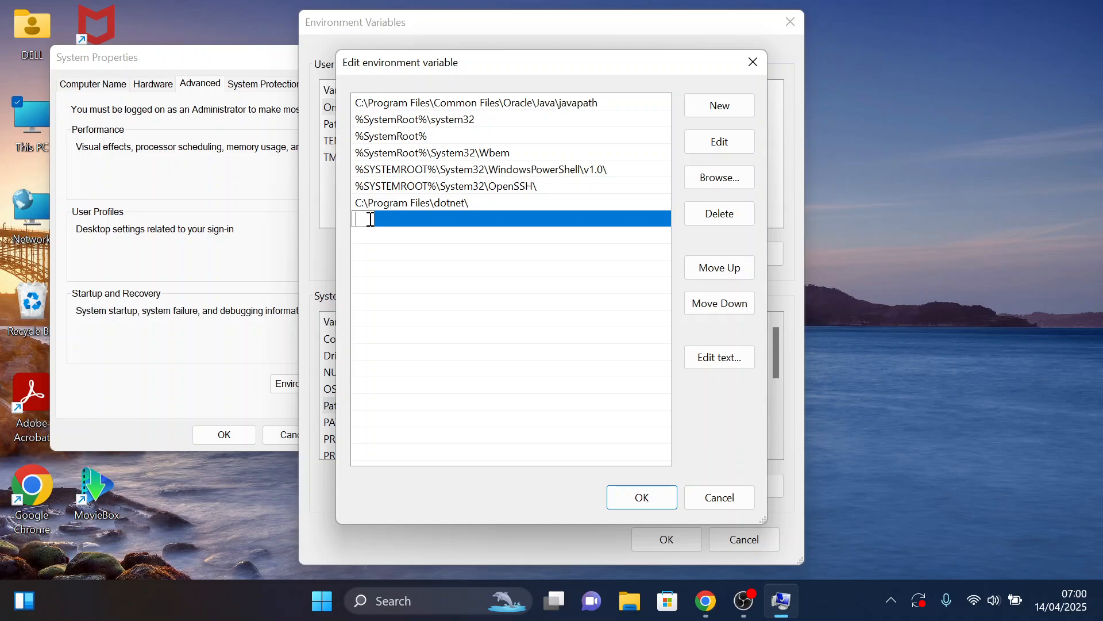
{"action": "type", "text": "C:\\Program Files\\Java\\jdk-24"}
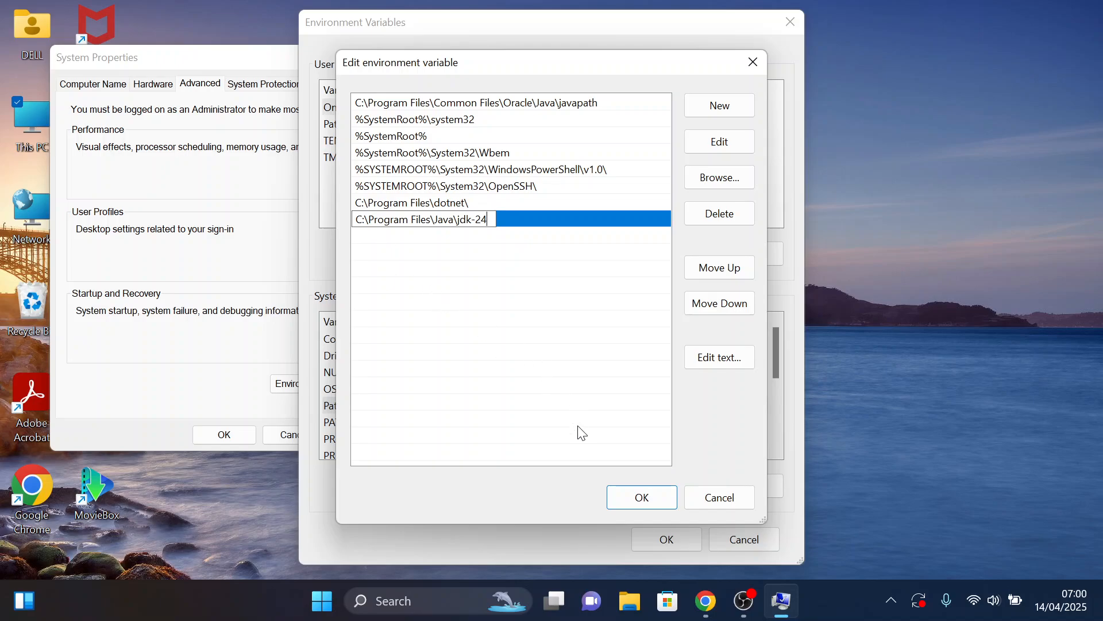
{"action": "left_click", "coordinate": [640, 497]}
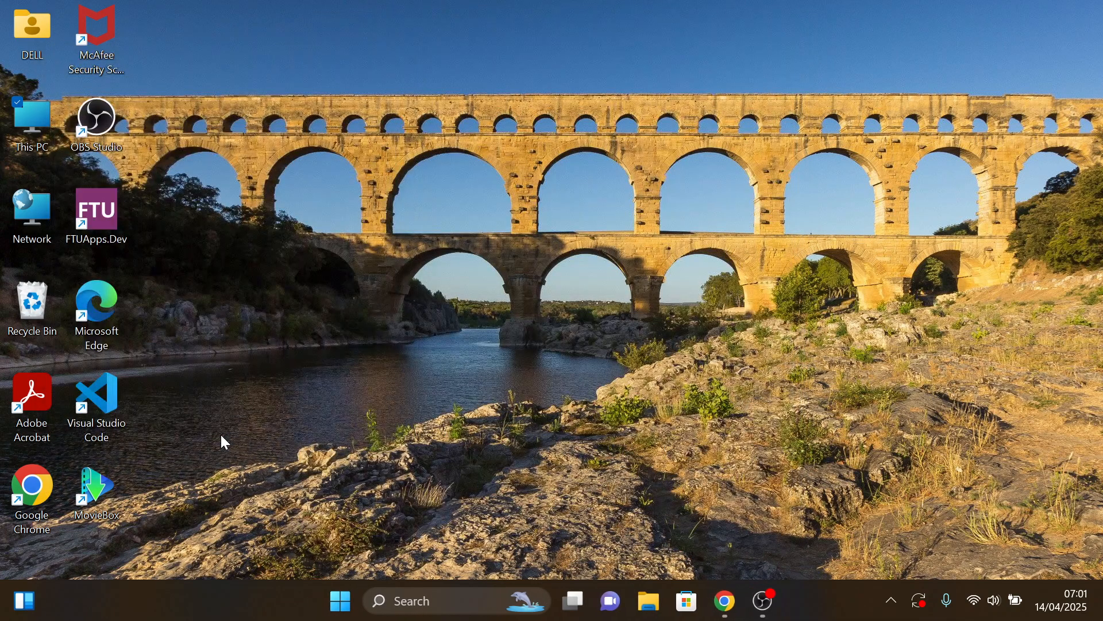
{"action": "mouse_move", "coordinate": [395, 315]}
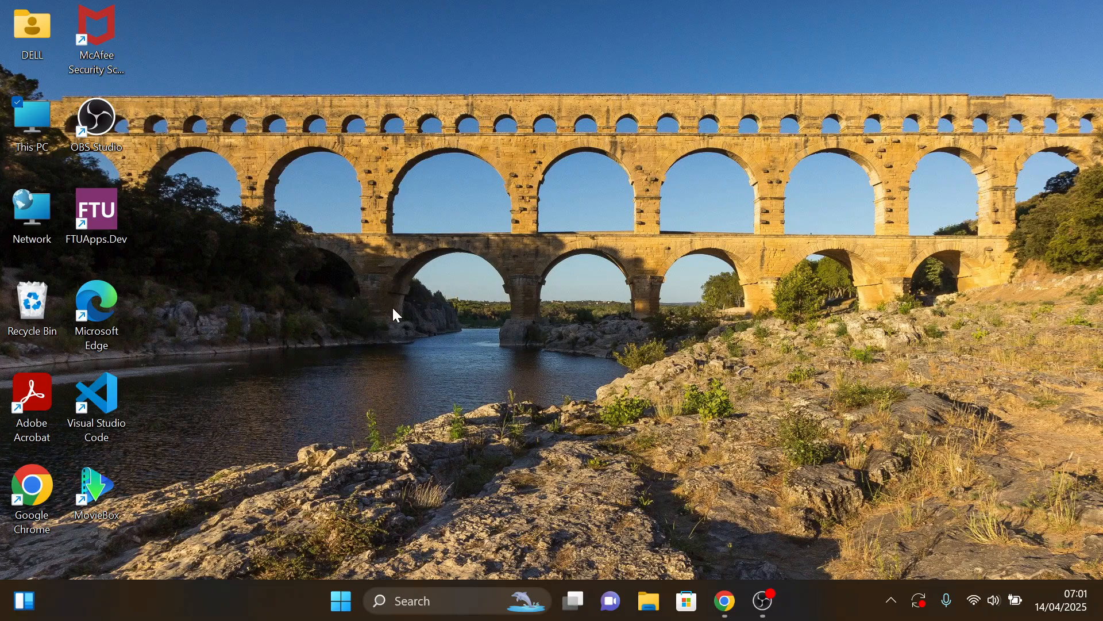
{"action": "mouse_move", "coordinate": [441, 288]}
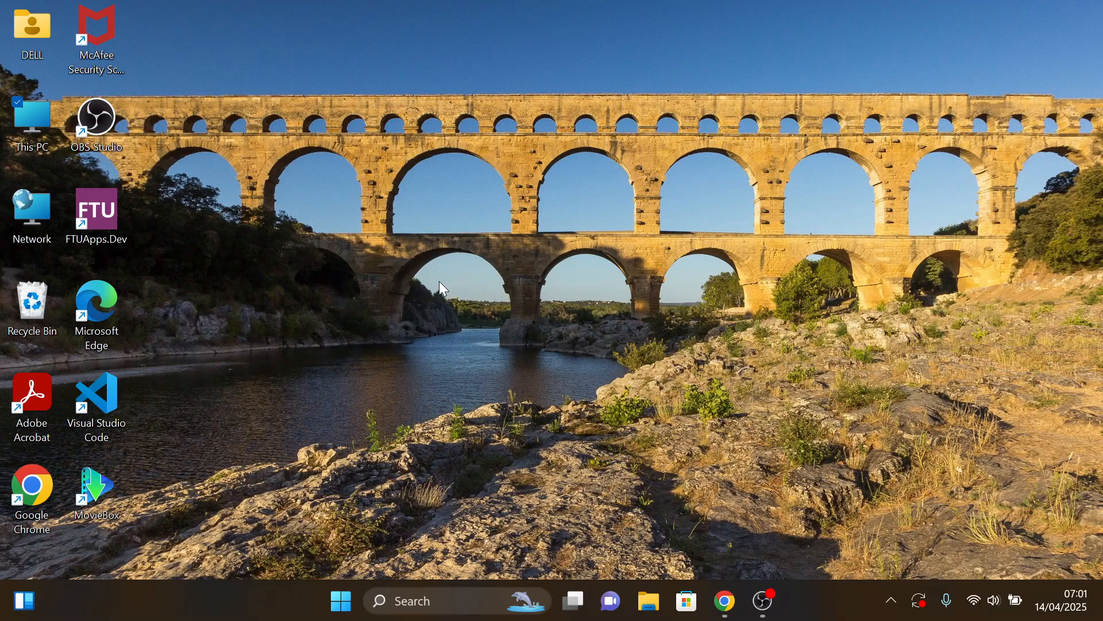